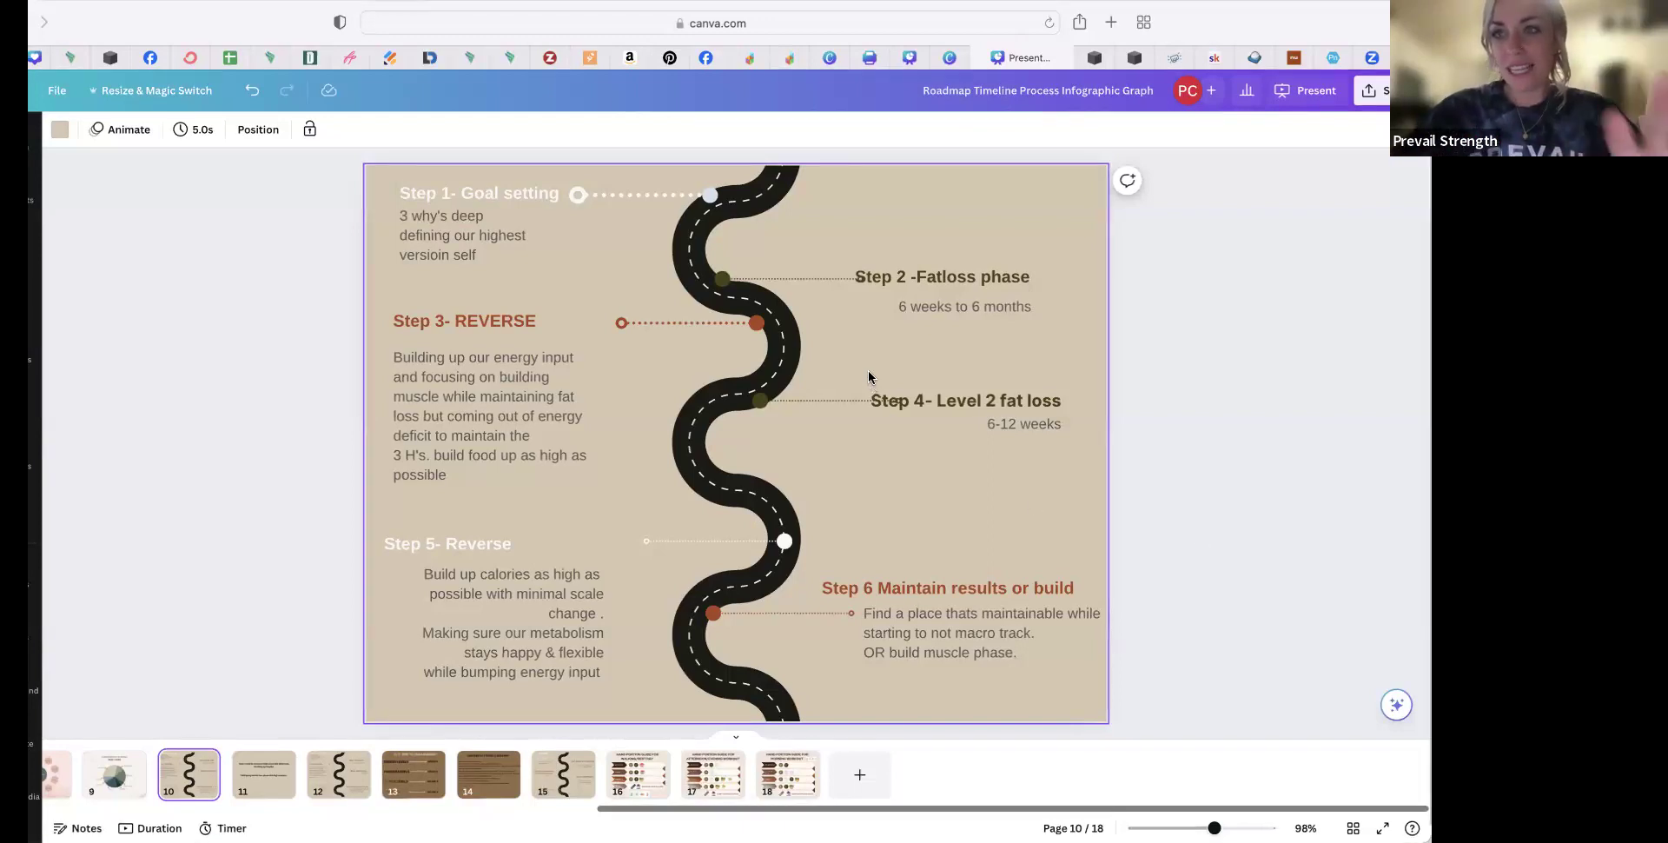
# Select the roadmap's upper step labels and description boxes in turn, leaving the wording unchanged
pyautogui.click(462, 234)
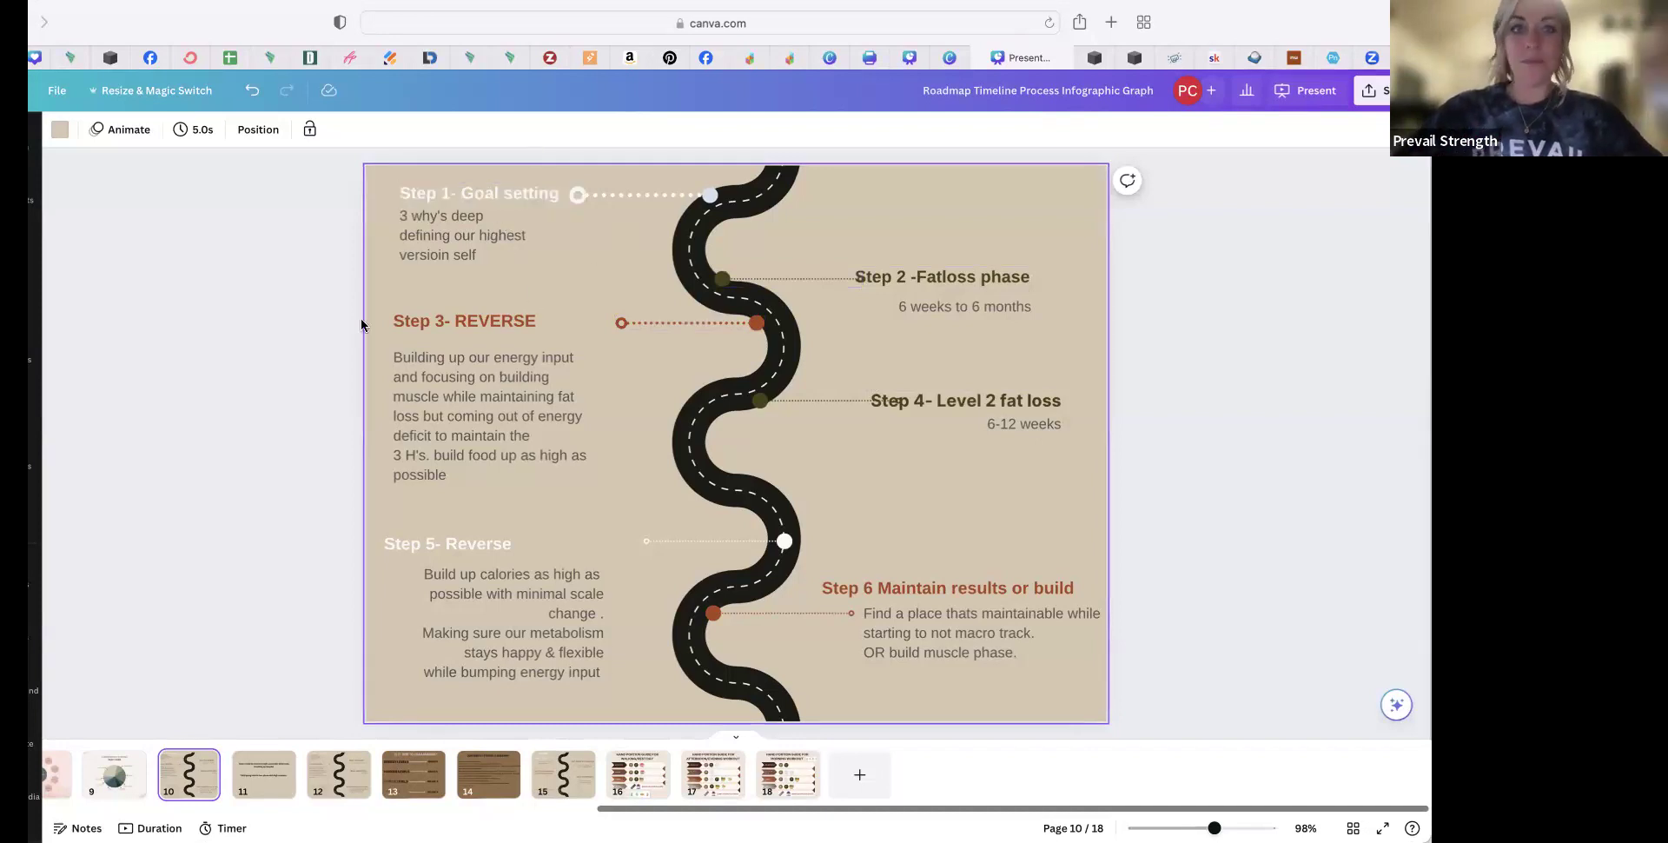
pyautogui.click(462, 235)
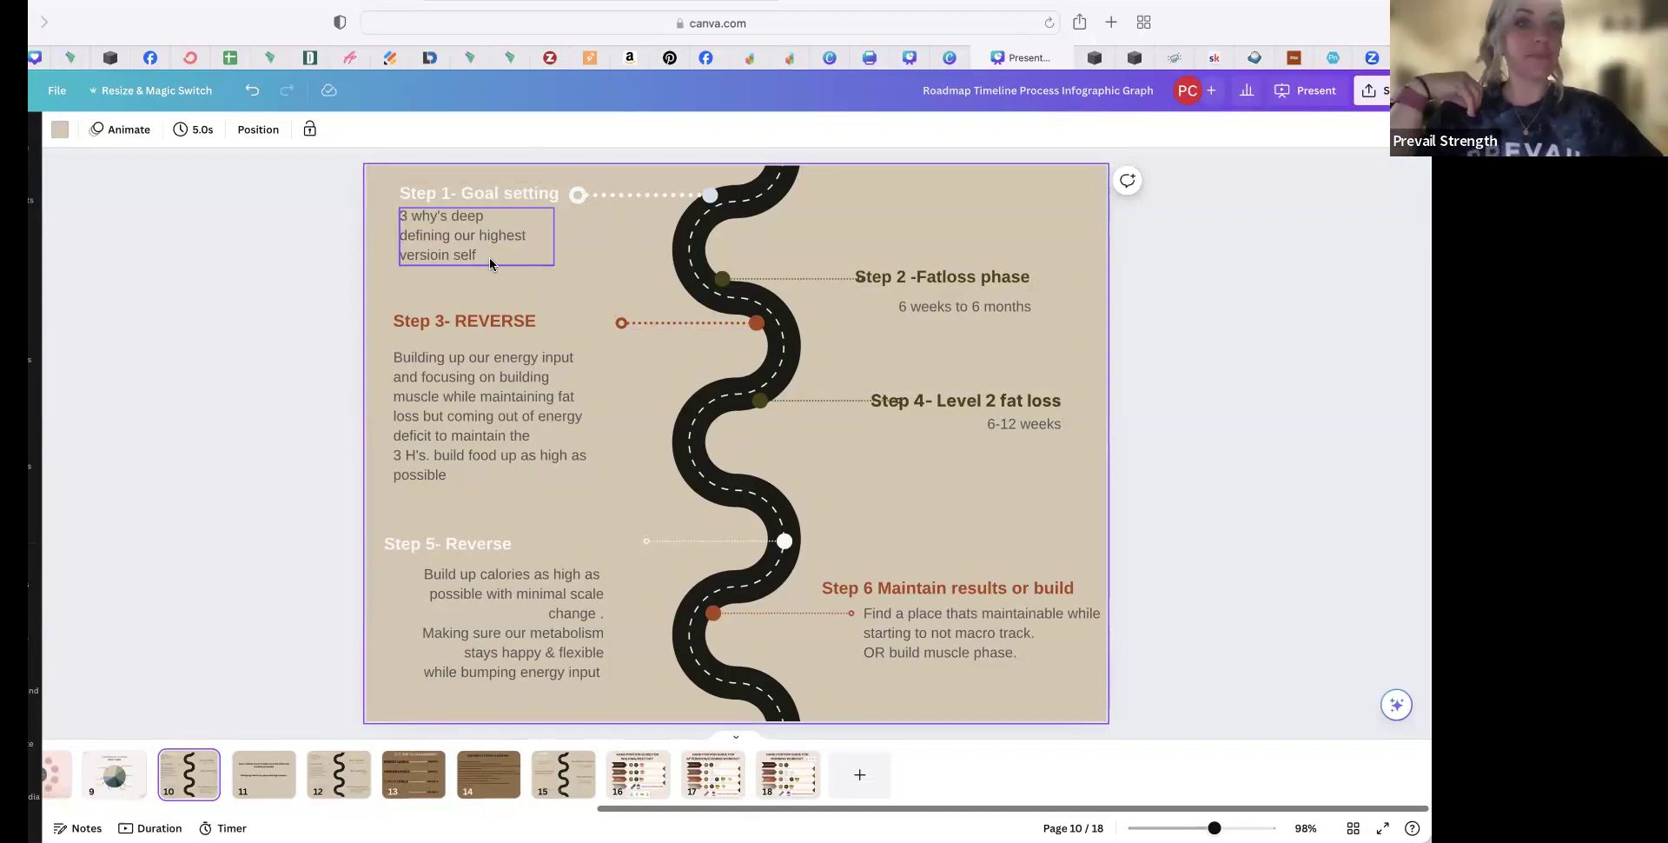
pyautogui.click(787, 276)
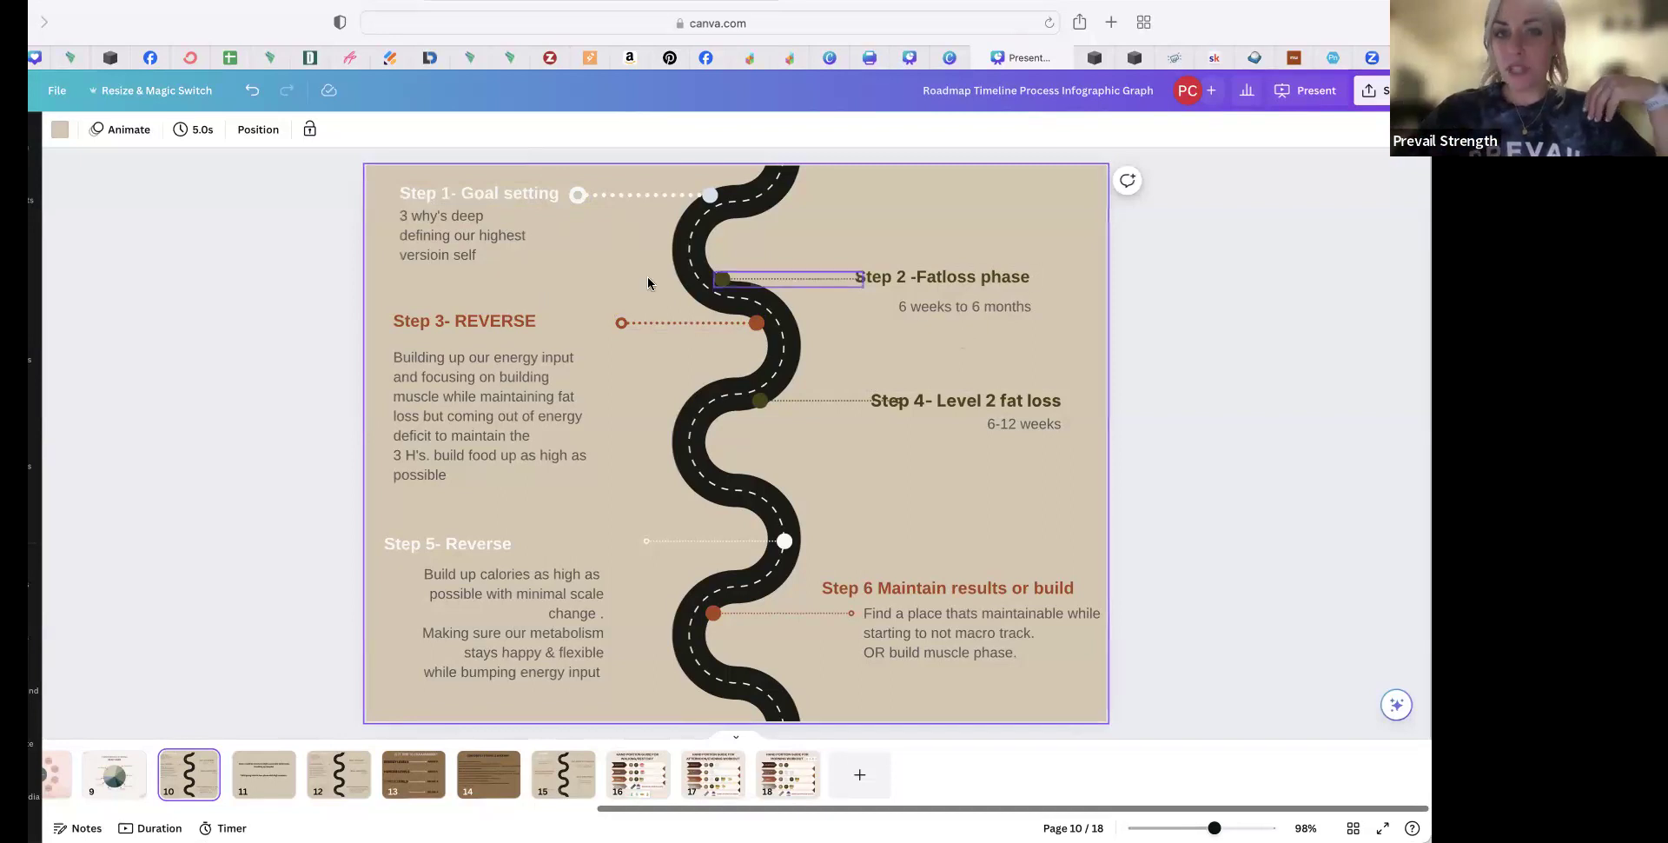
pyautogui.click(939, 276)
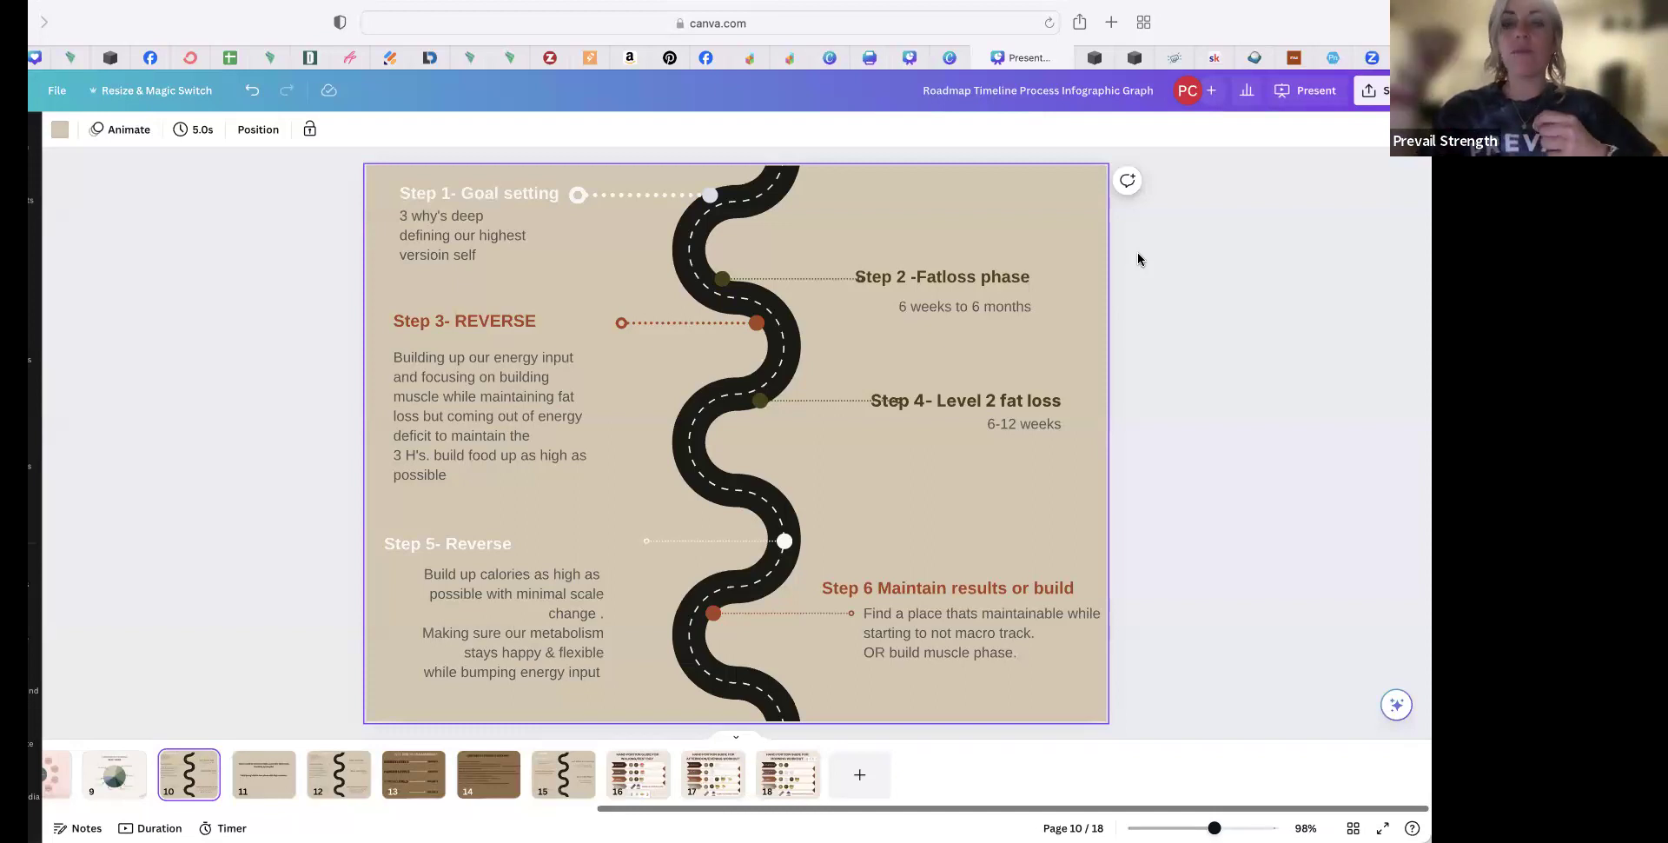
pyautogui.click(962, 305)
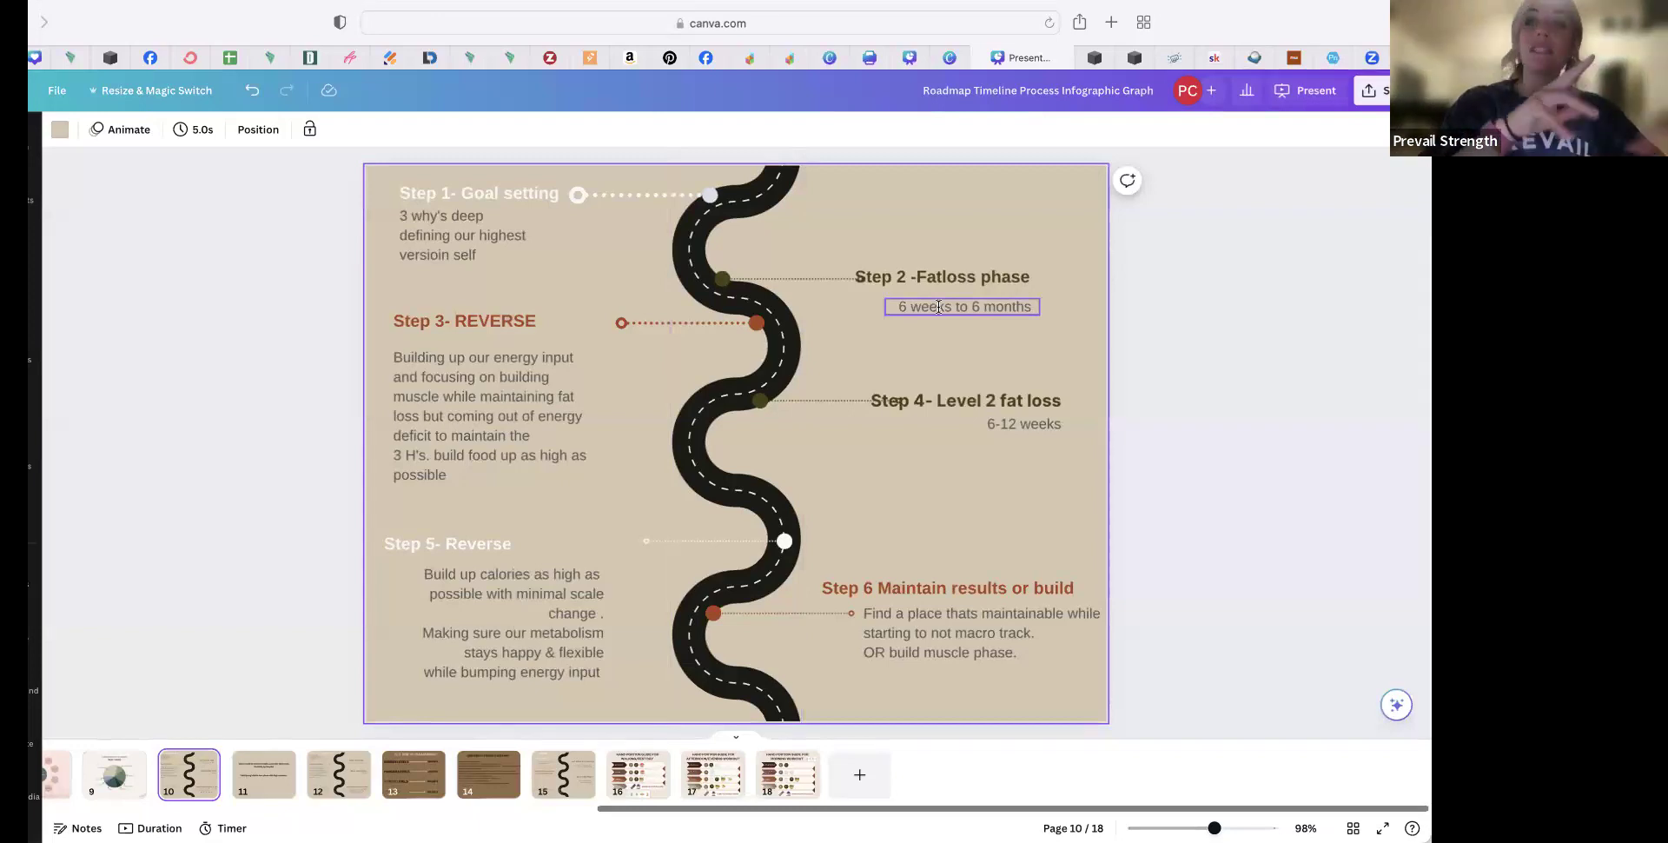
pyautogui.click(495, 415)
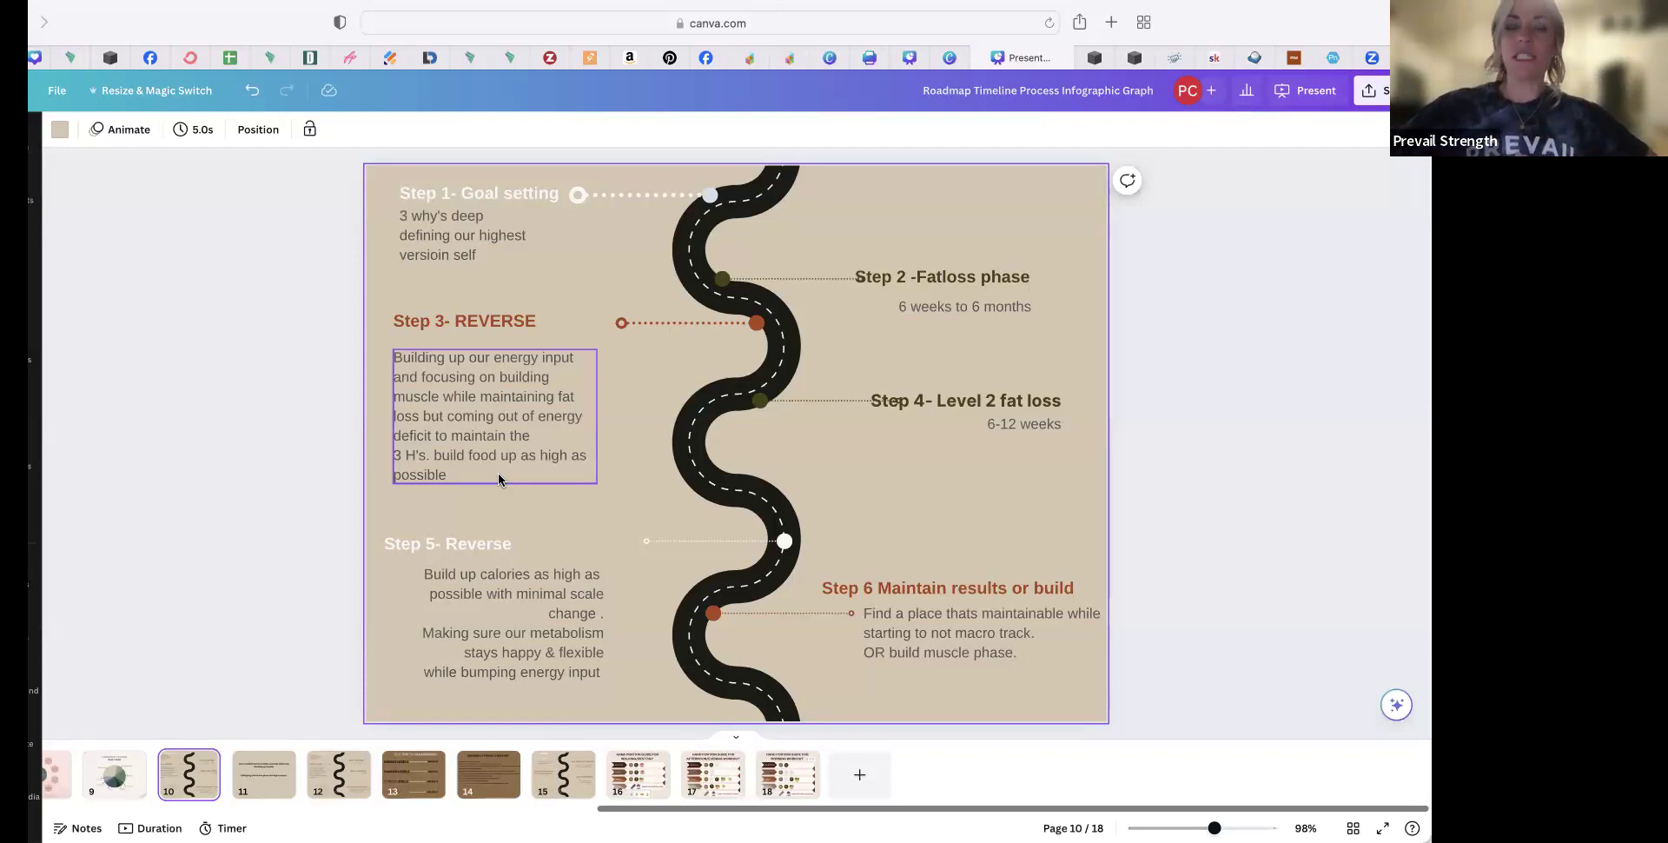
pyautogui.click(592, 506)
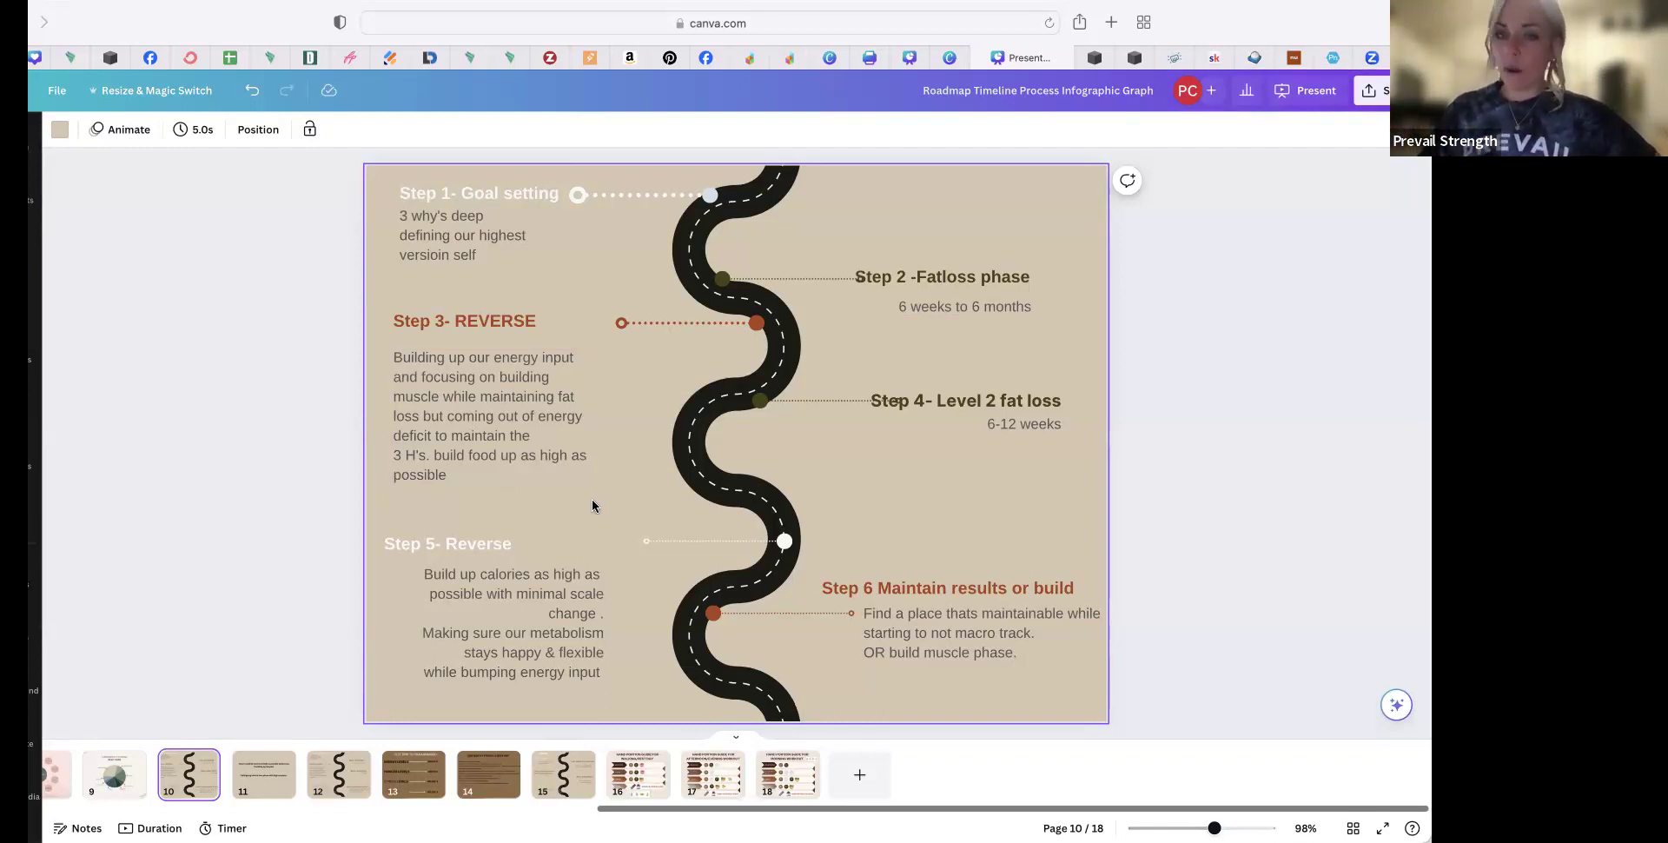
pyautogui.click(496, 415)
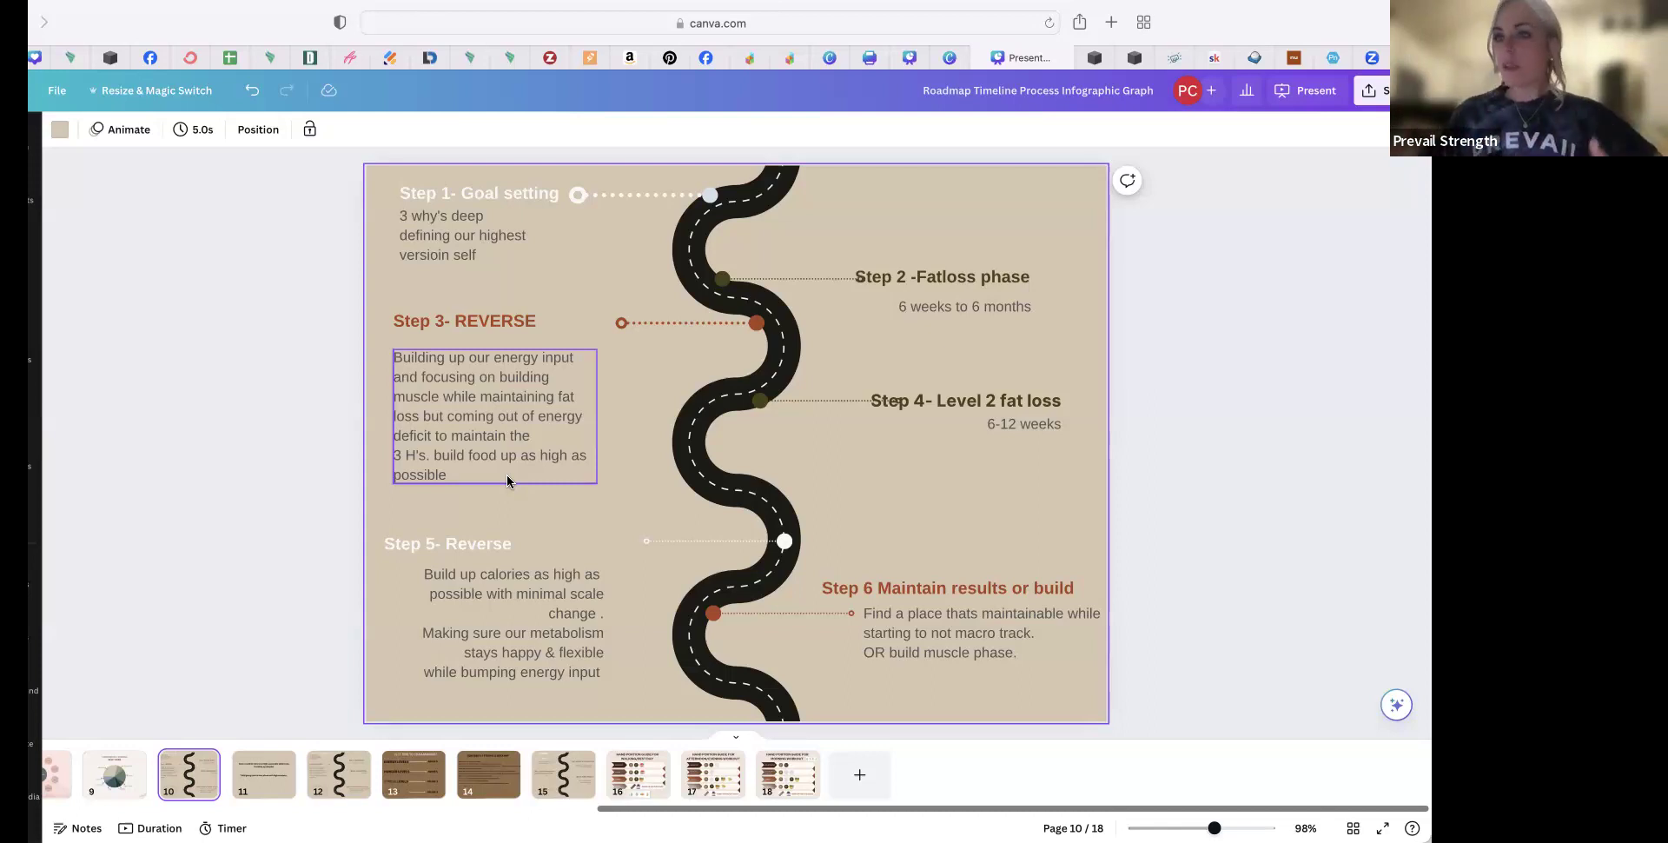
pyautogui.click(940, 277)
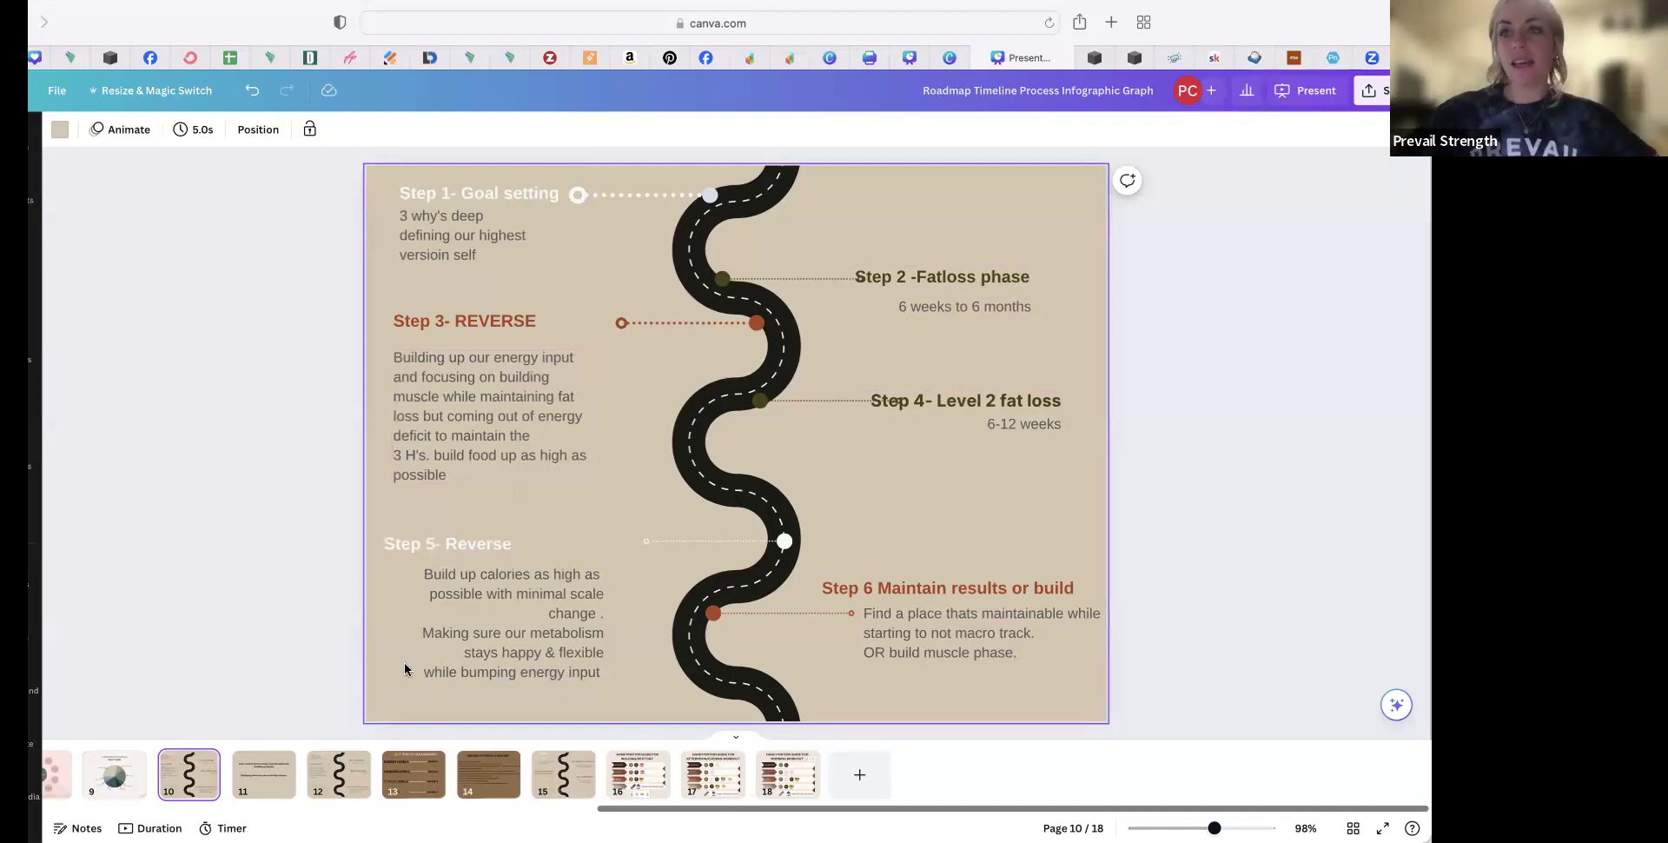
pyautogui.click(495, 415)
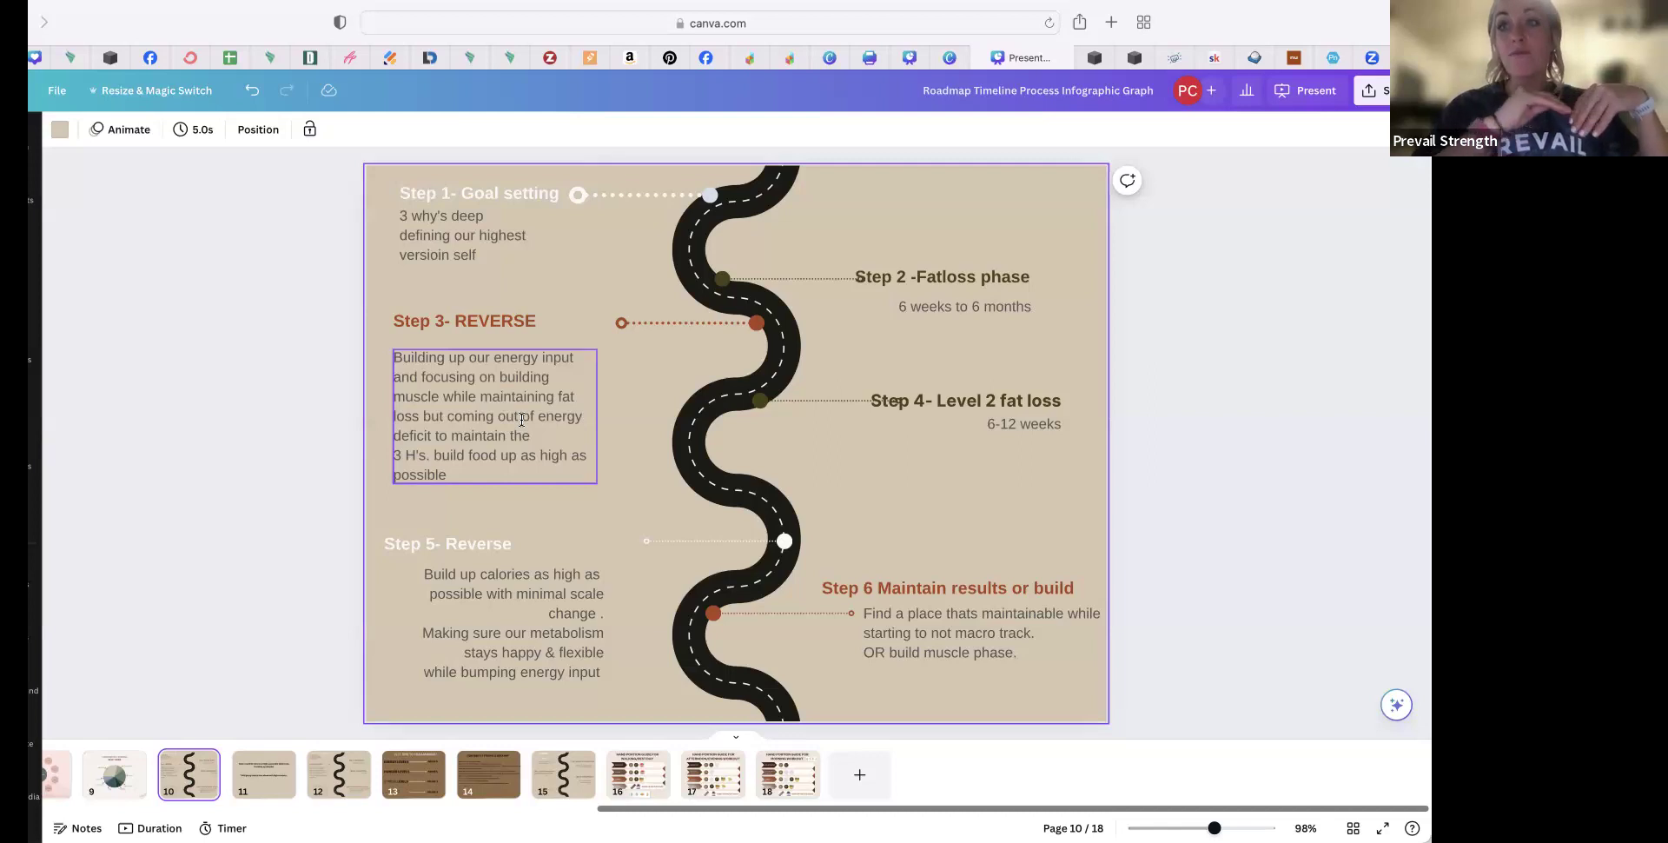
pyautogui.click(1049, 559)
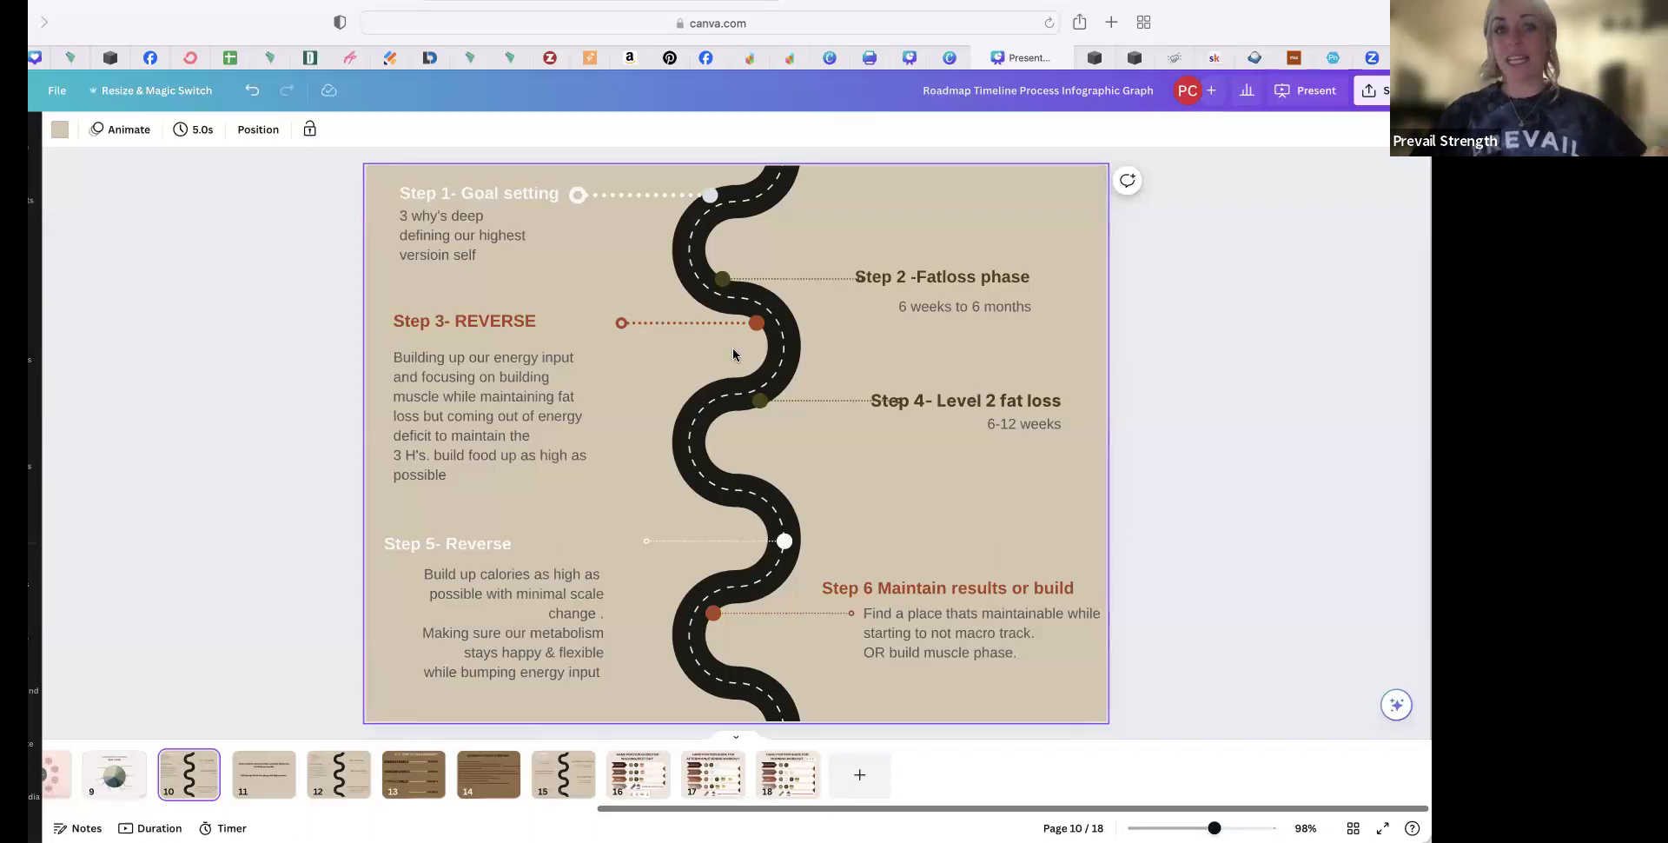
pyautogui.moveTo(691, 558)
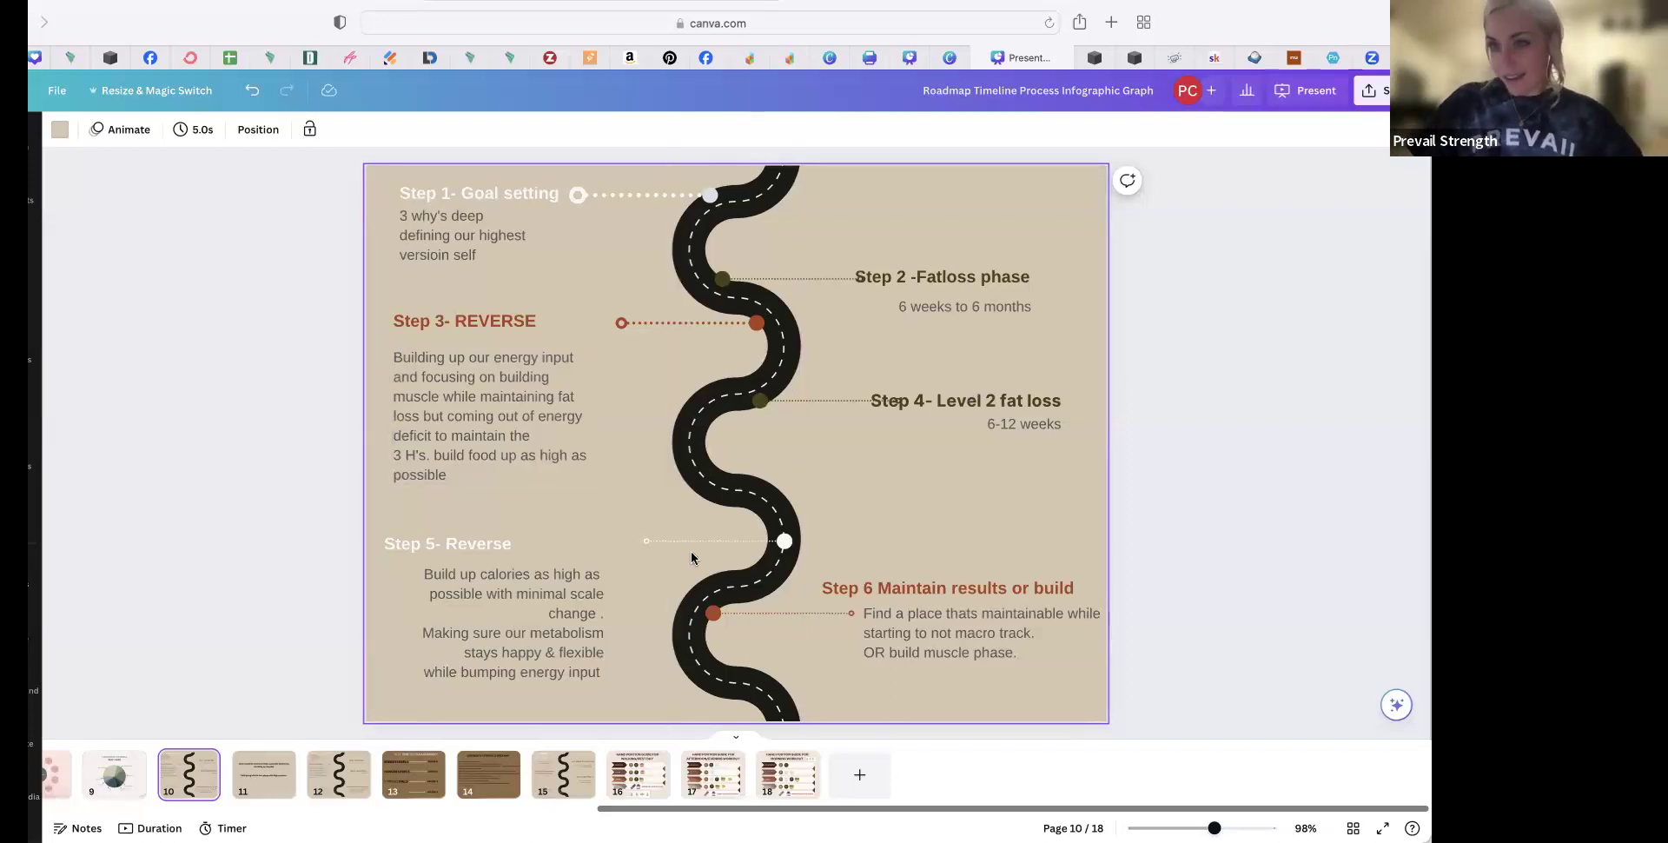
pyautogui.moveTo(647, 466)
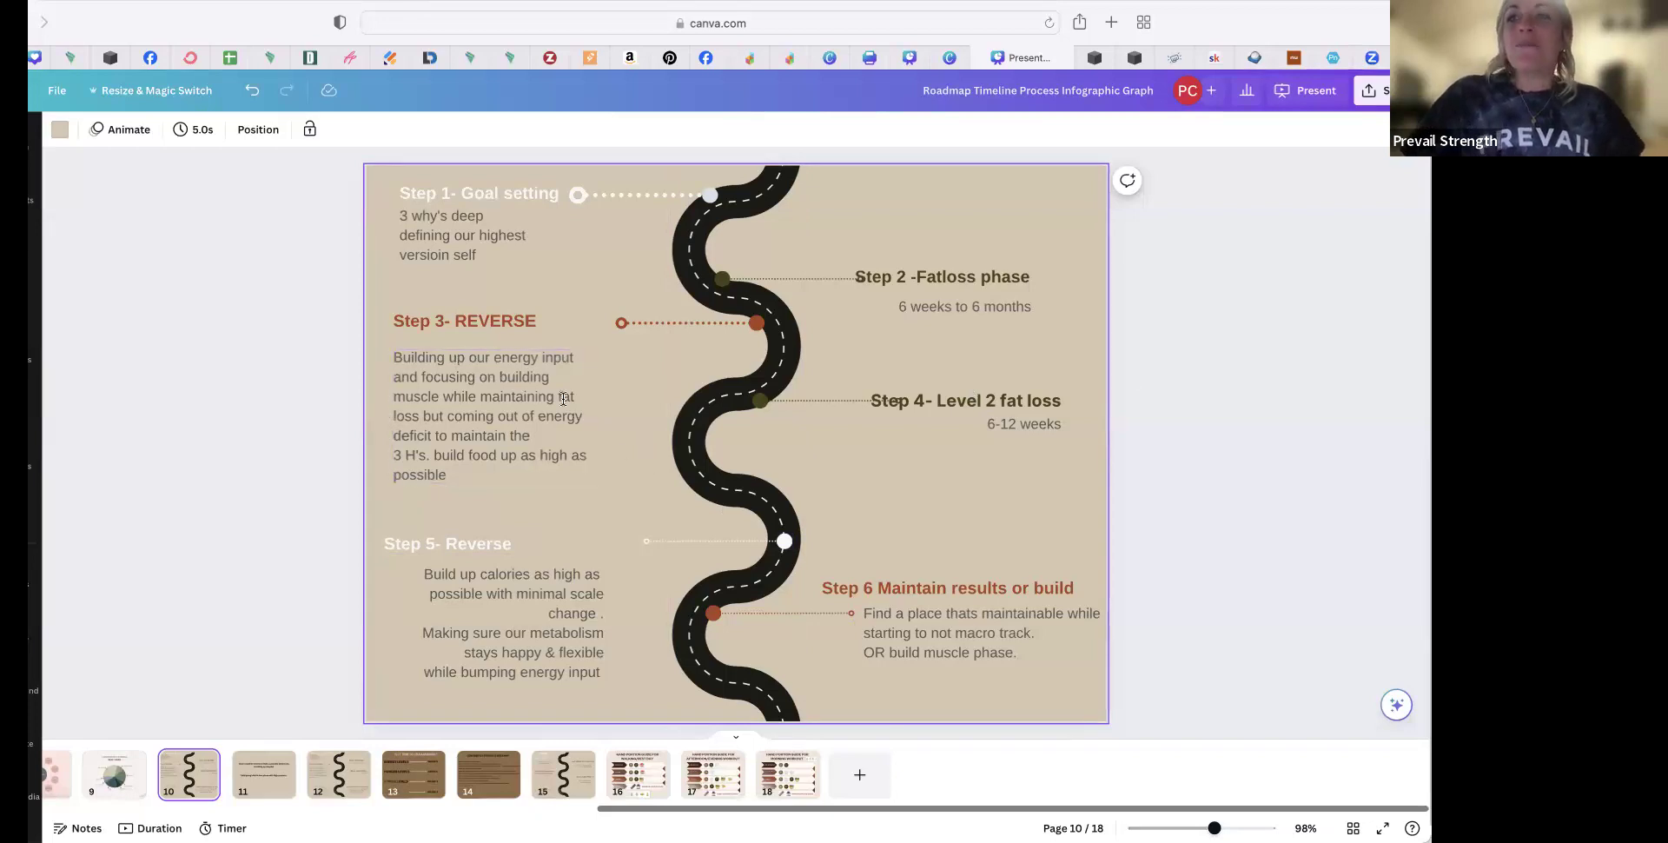
# Select the remaining roadmap step boxes further down the winding road, making no edits
pyautogui.click(643, 195)
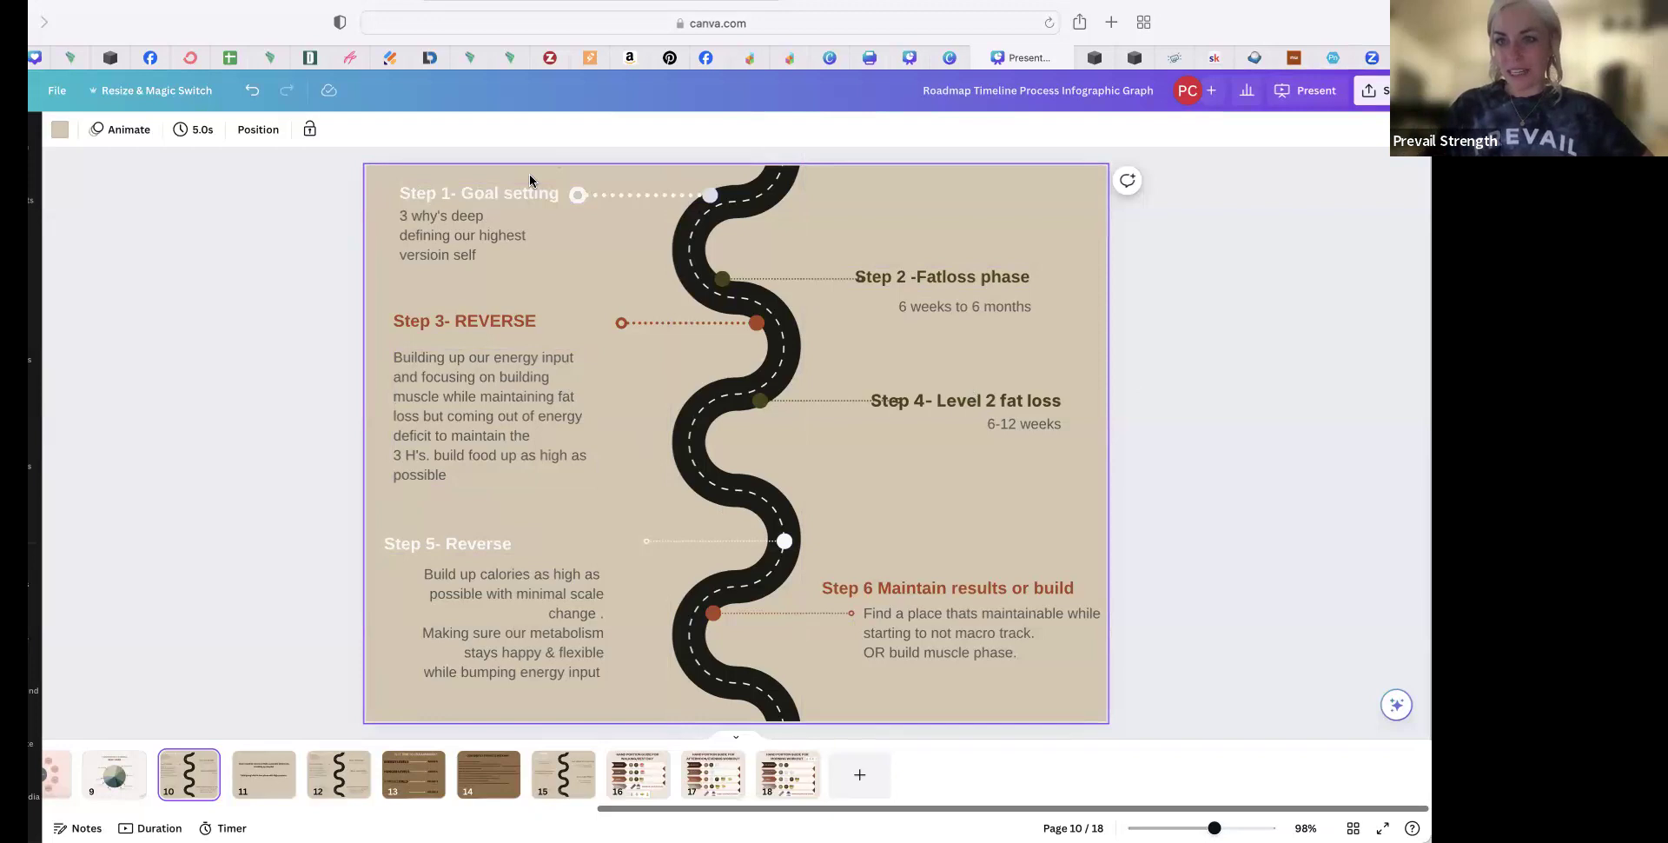
pyautogui.click(962, 306)
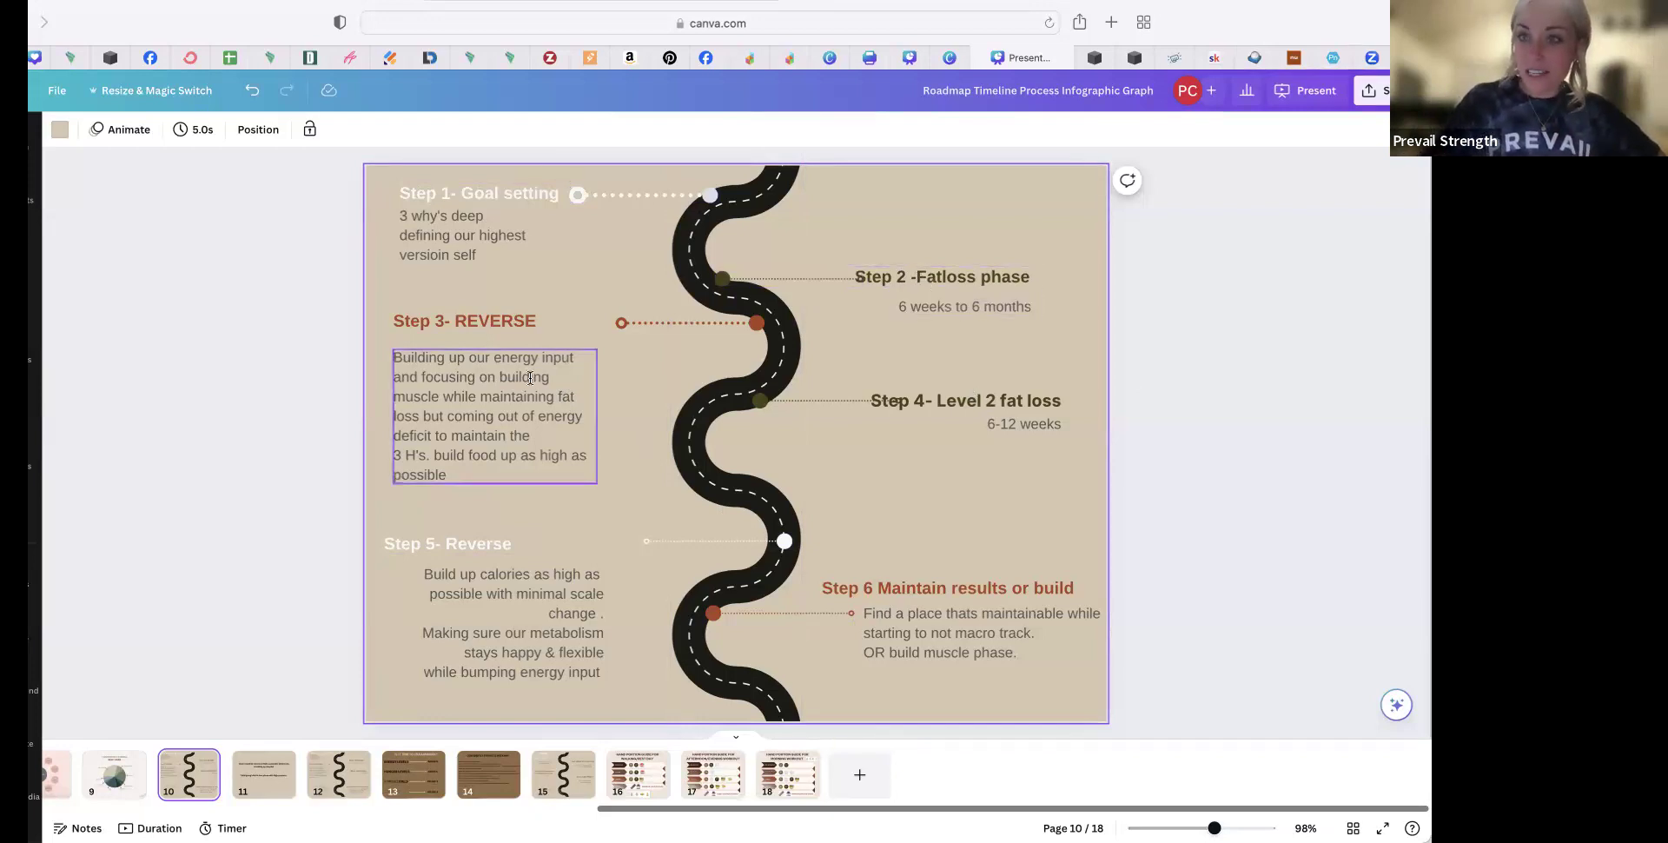
pyautogui.click(1112, 462)
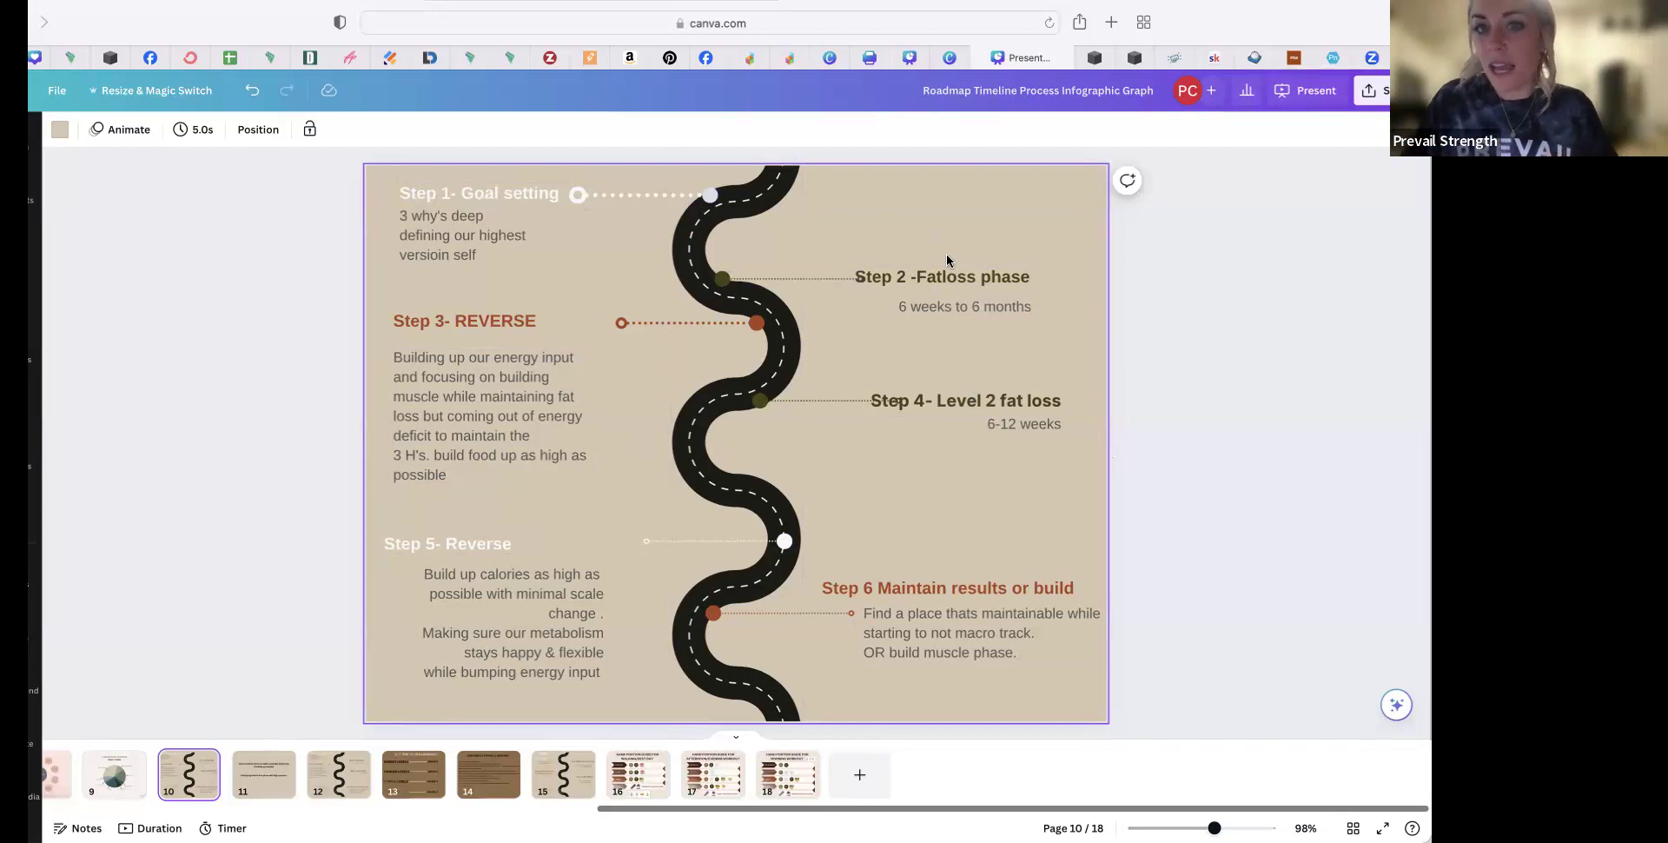
pyautogui.click(940, 276)
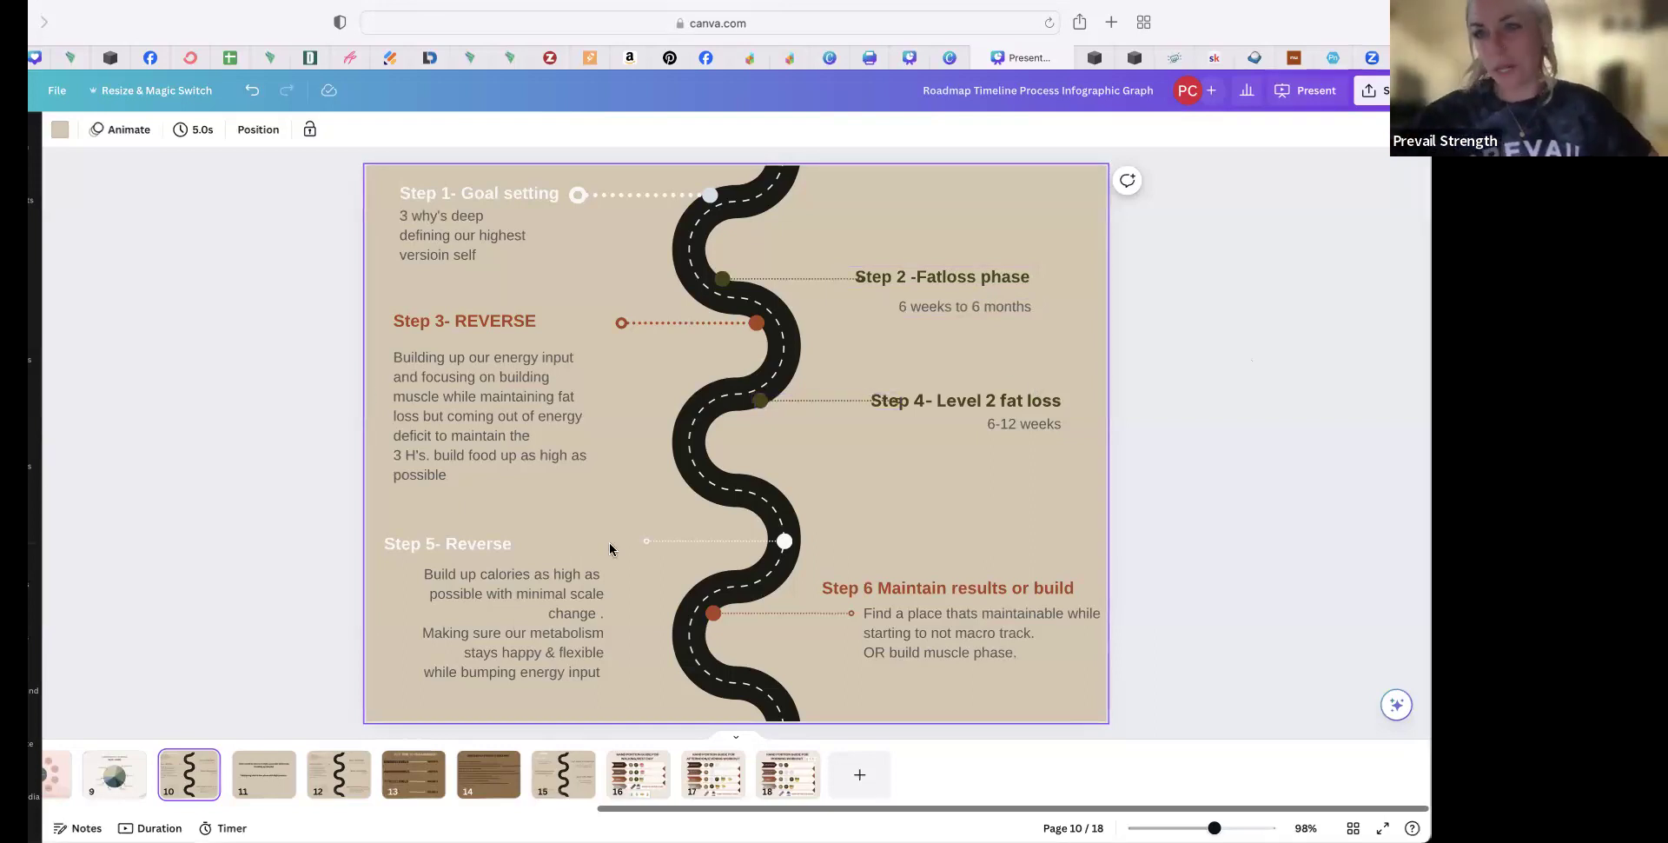
pyautogui.click(490, 415)
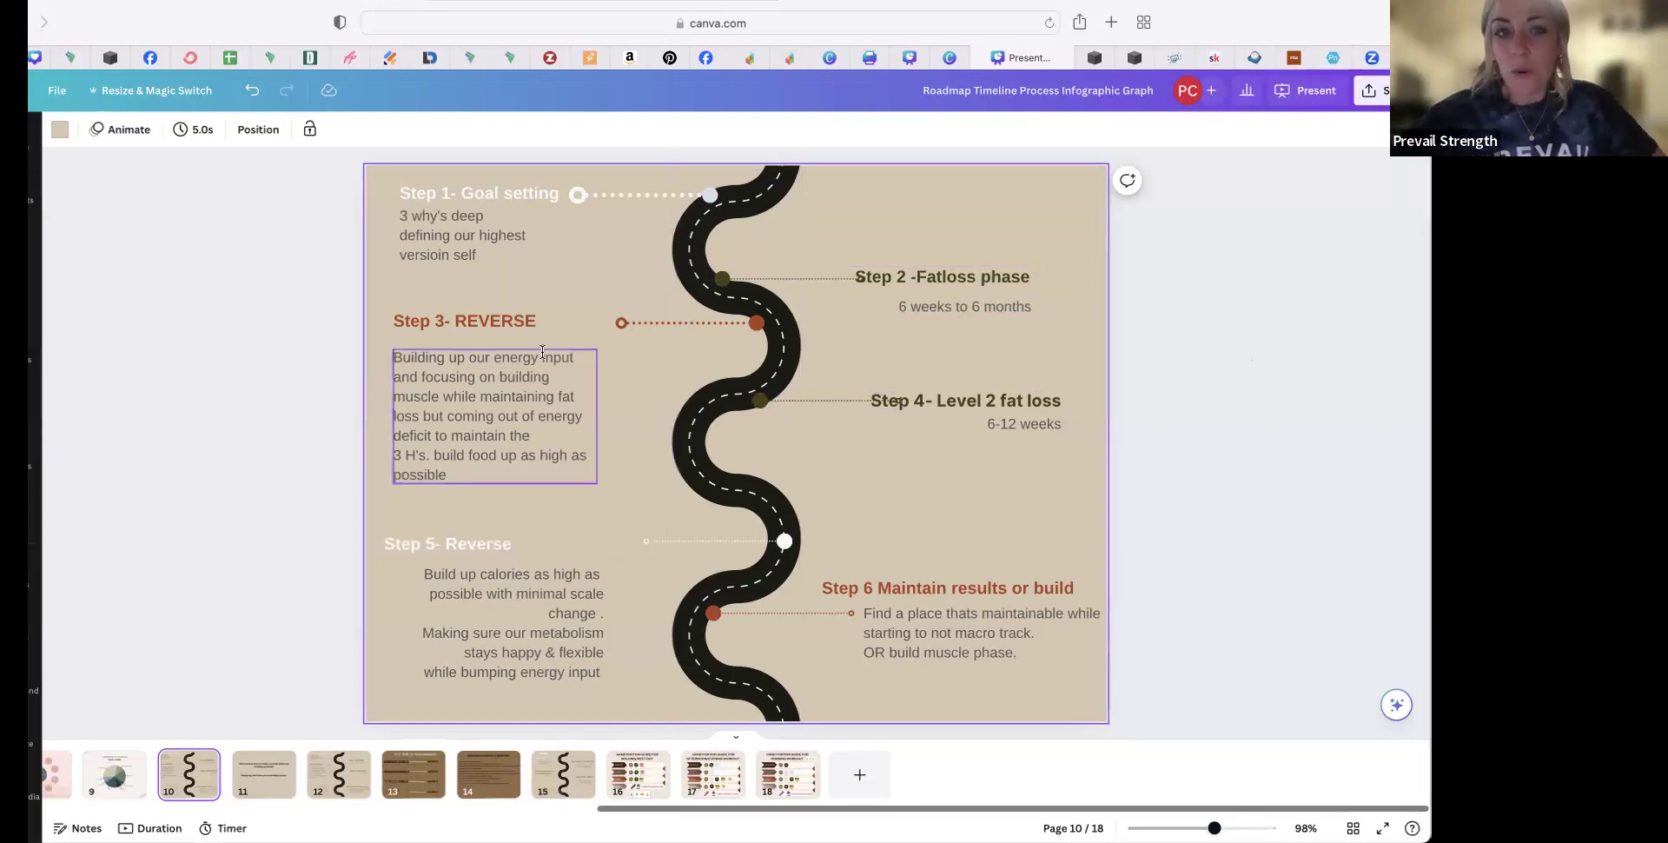
pyautogui.moveTo(459, 396)
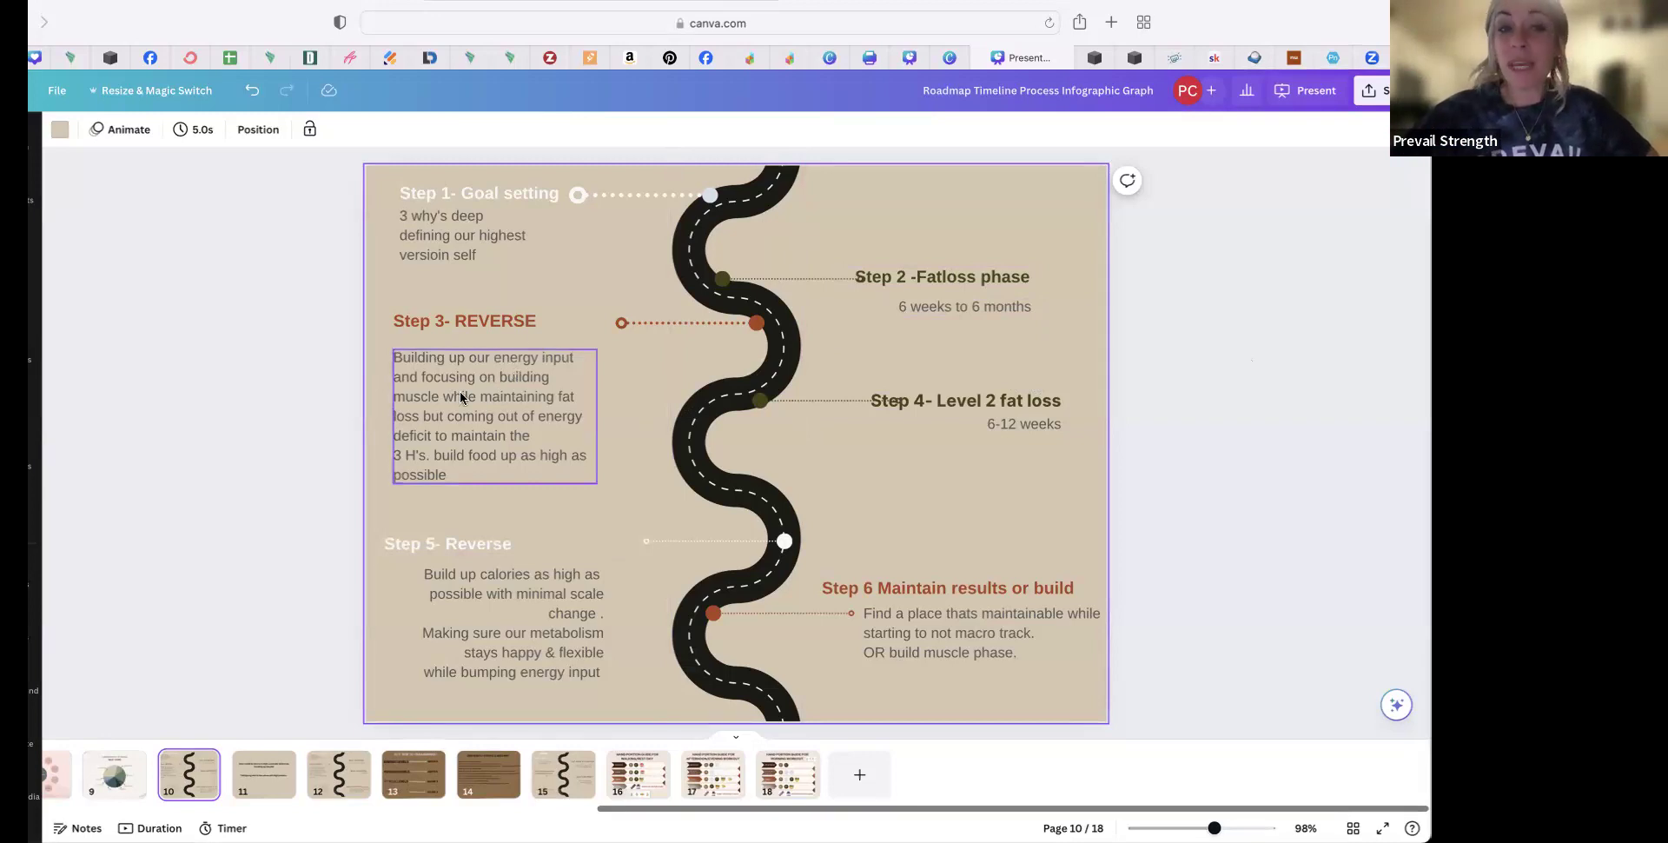
pyautogui.click(940, 277)
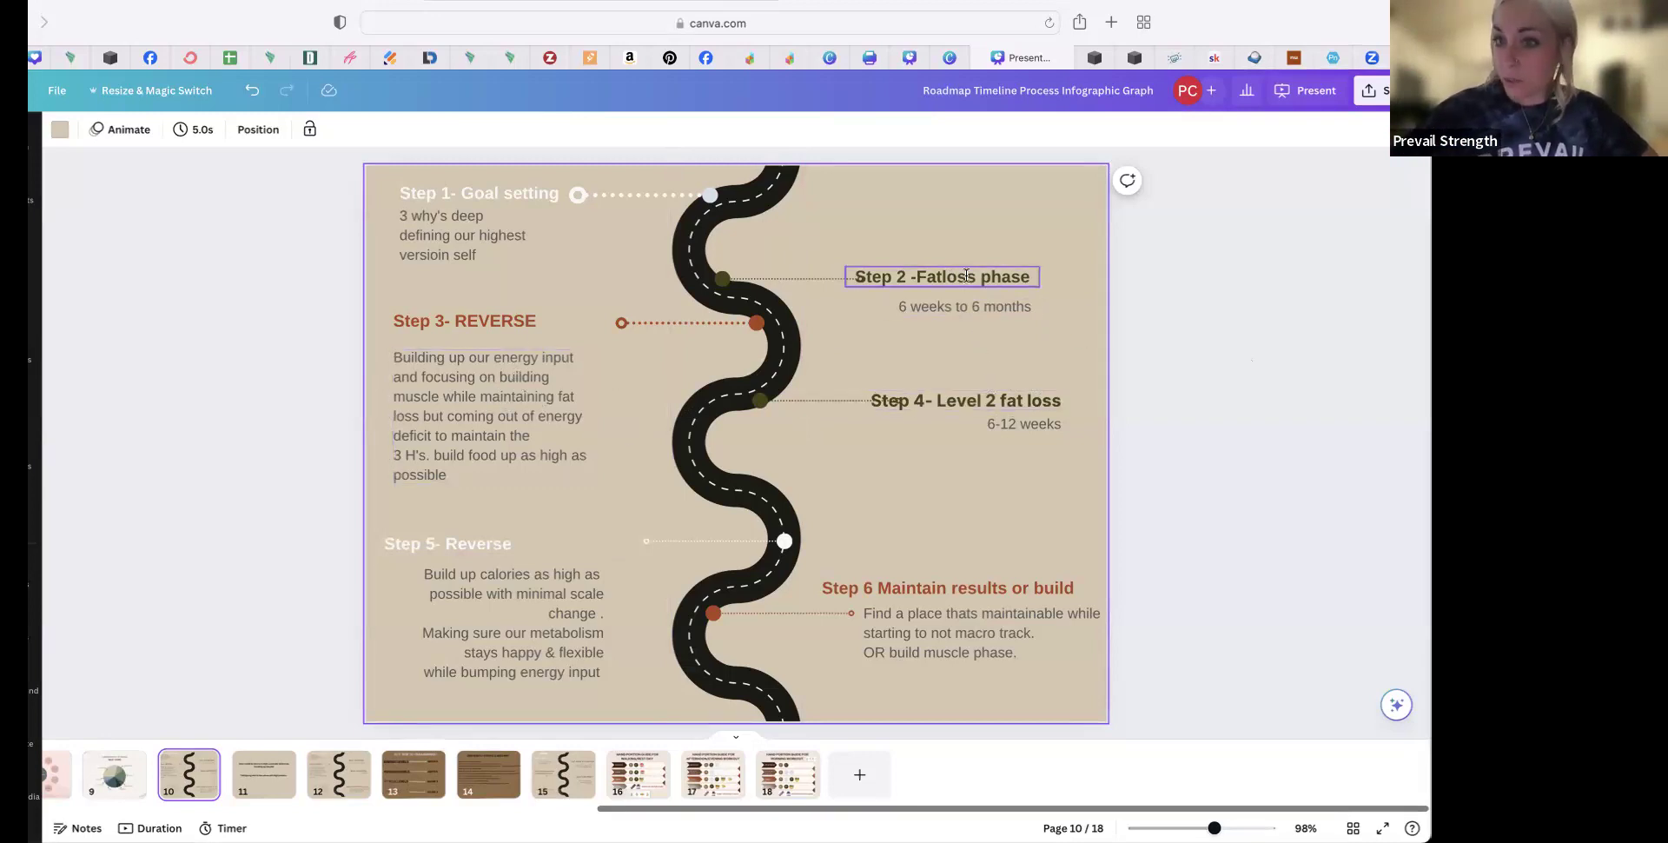
pyautogui.click(1053, 469)
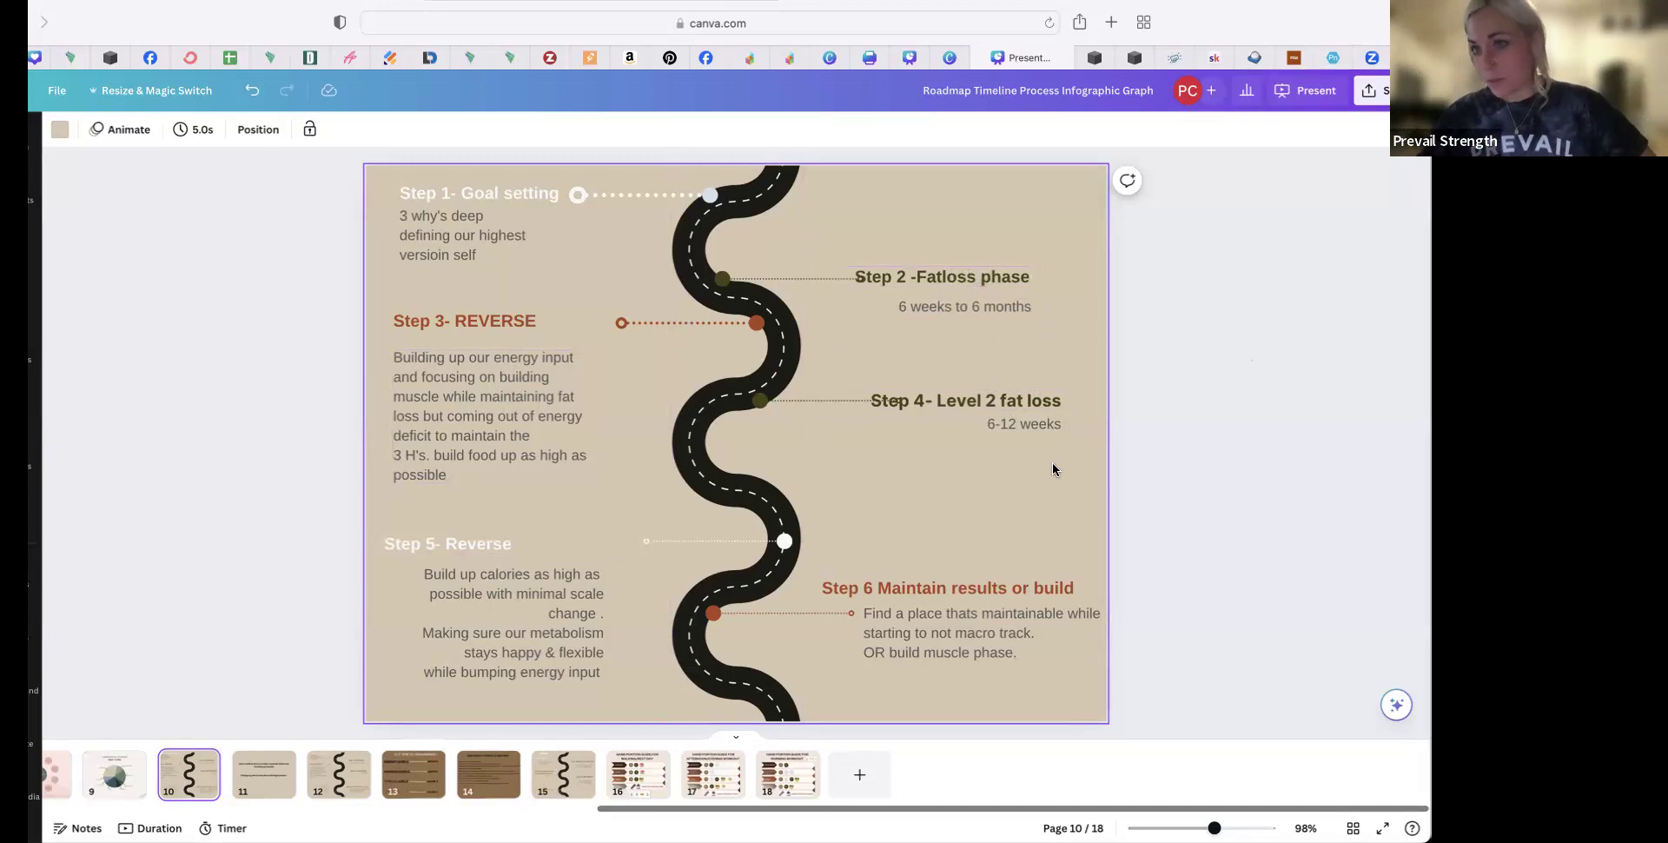
pyautogui.click(490, 415)
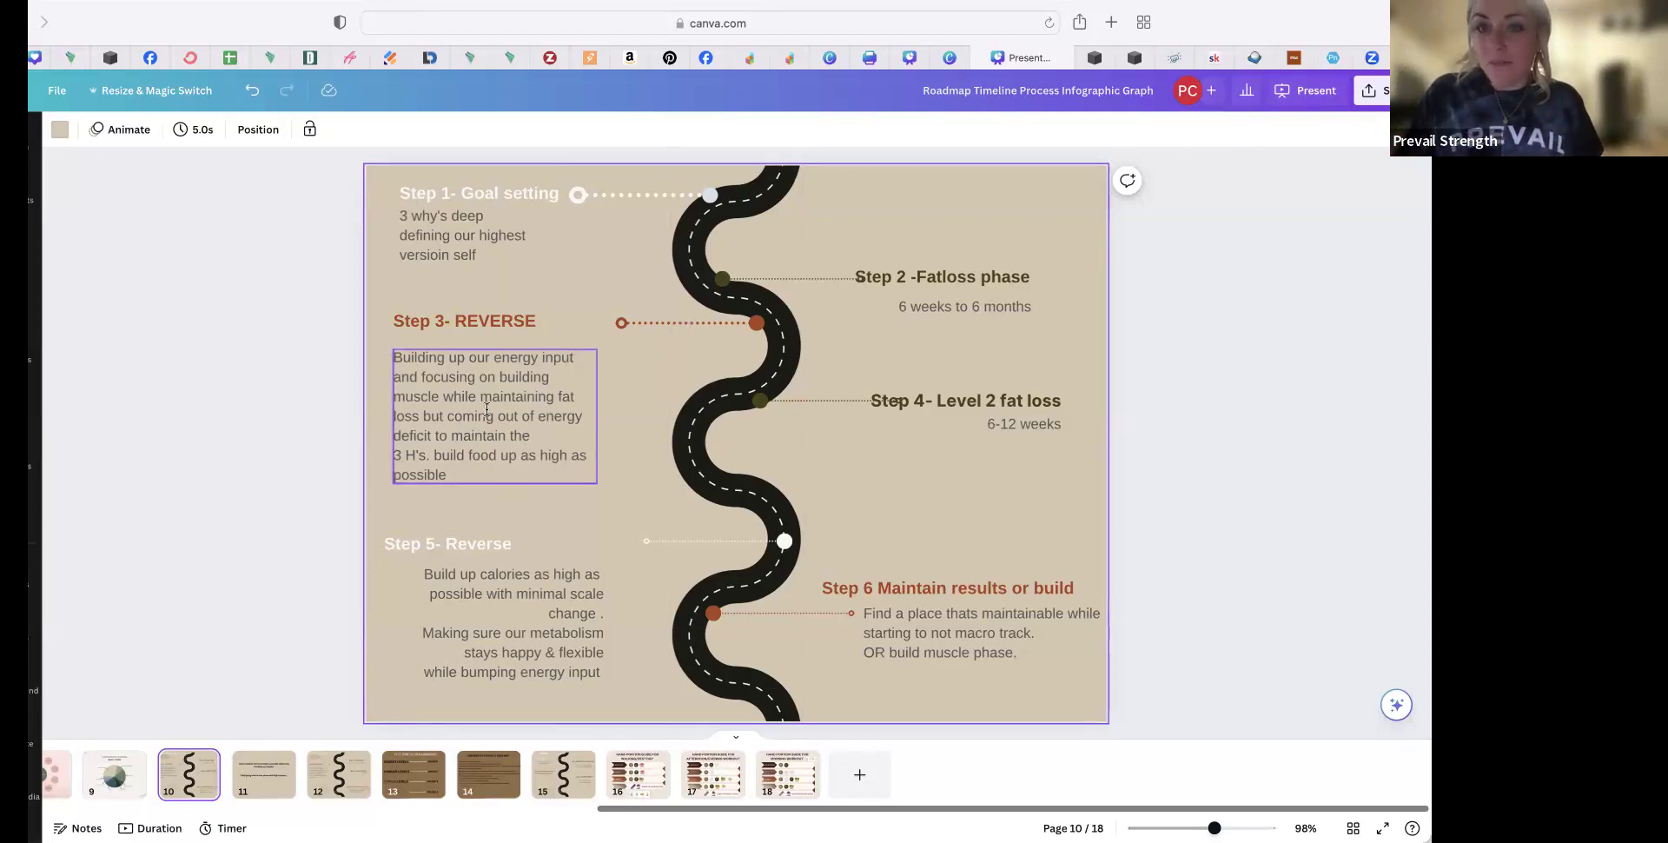
pyautogui.click(1047, 434)
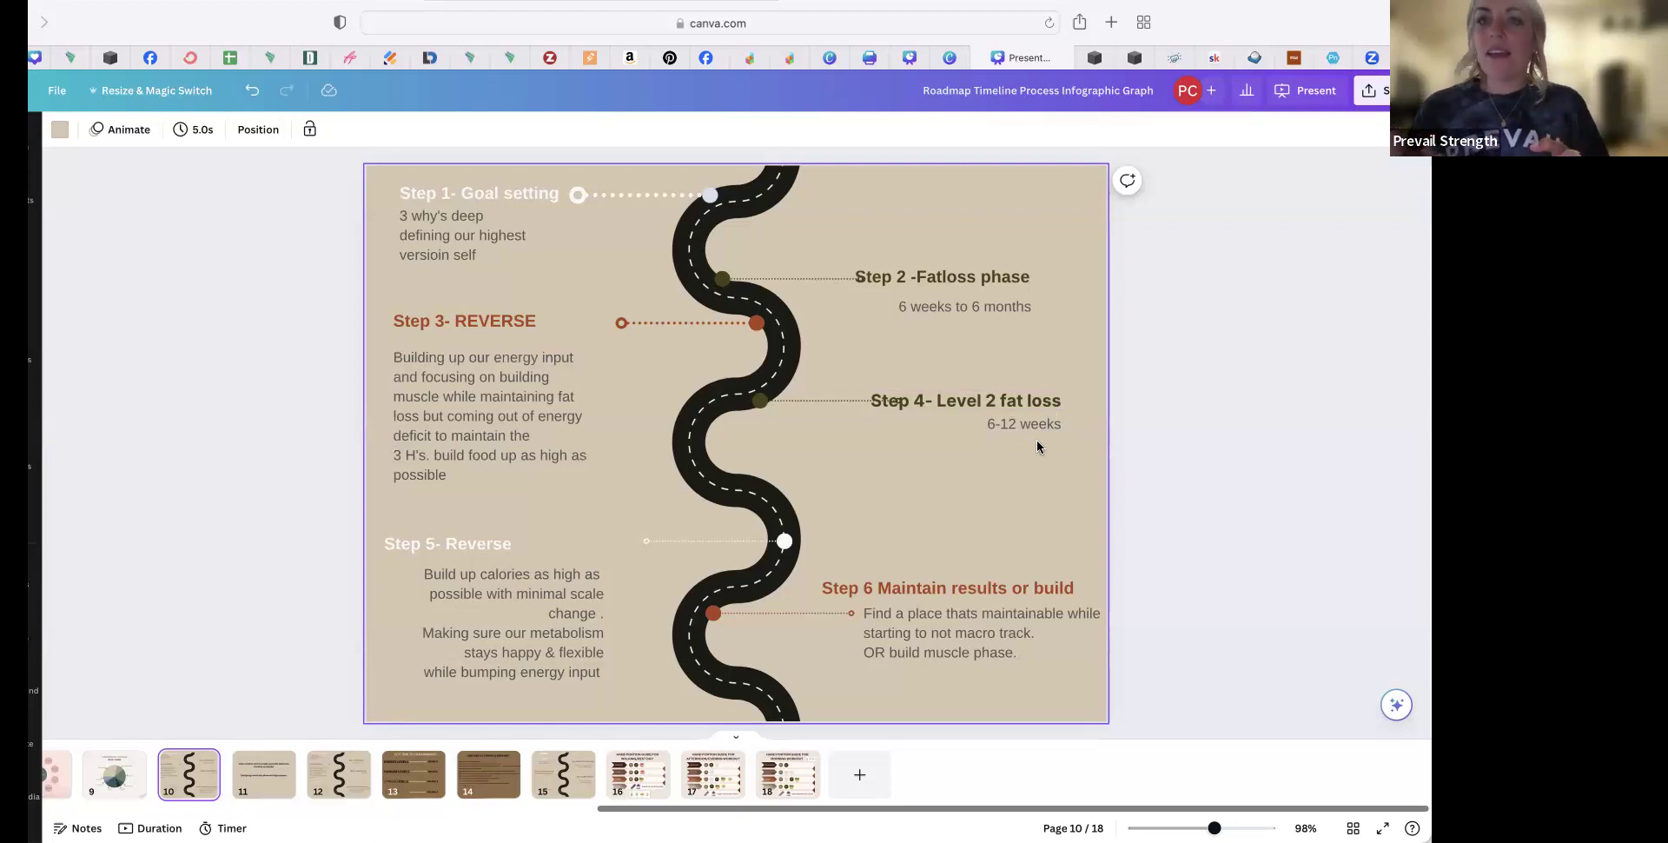
pyautogui.click(964, 400)
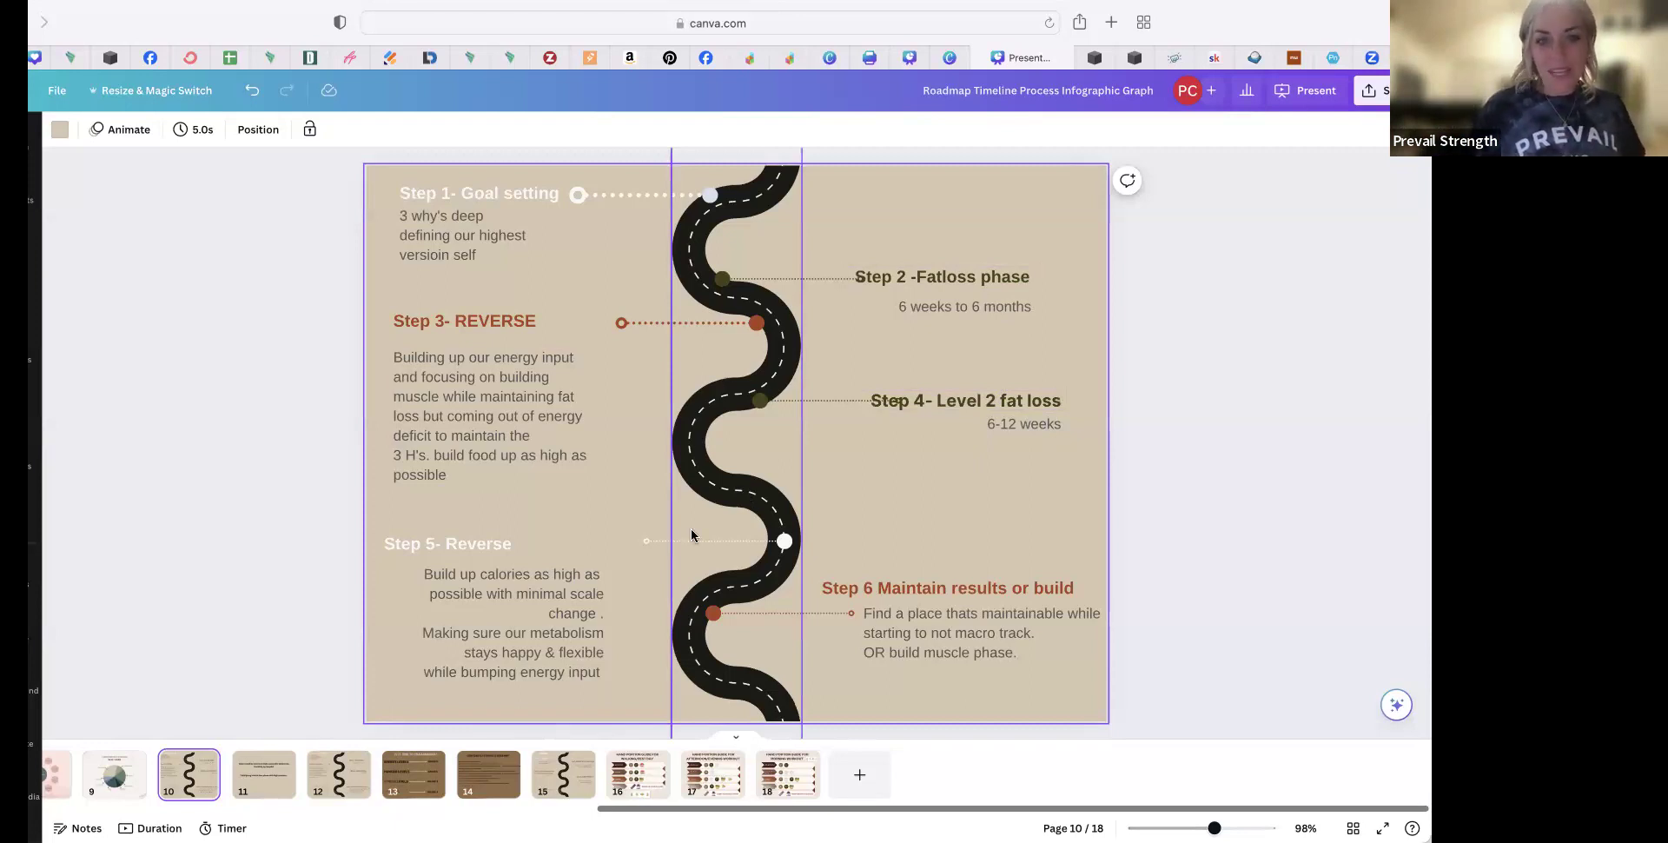
pyautogui.click(511, 621)
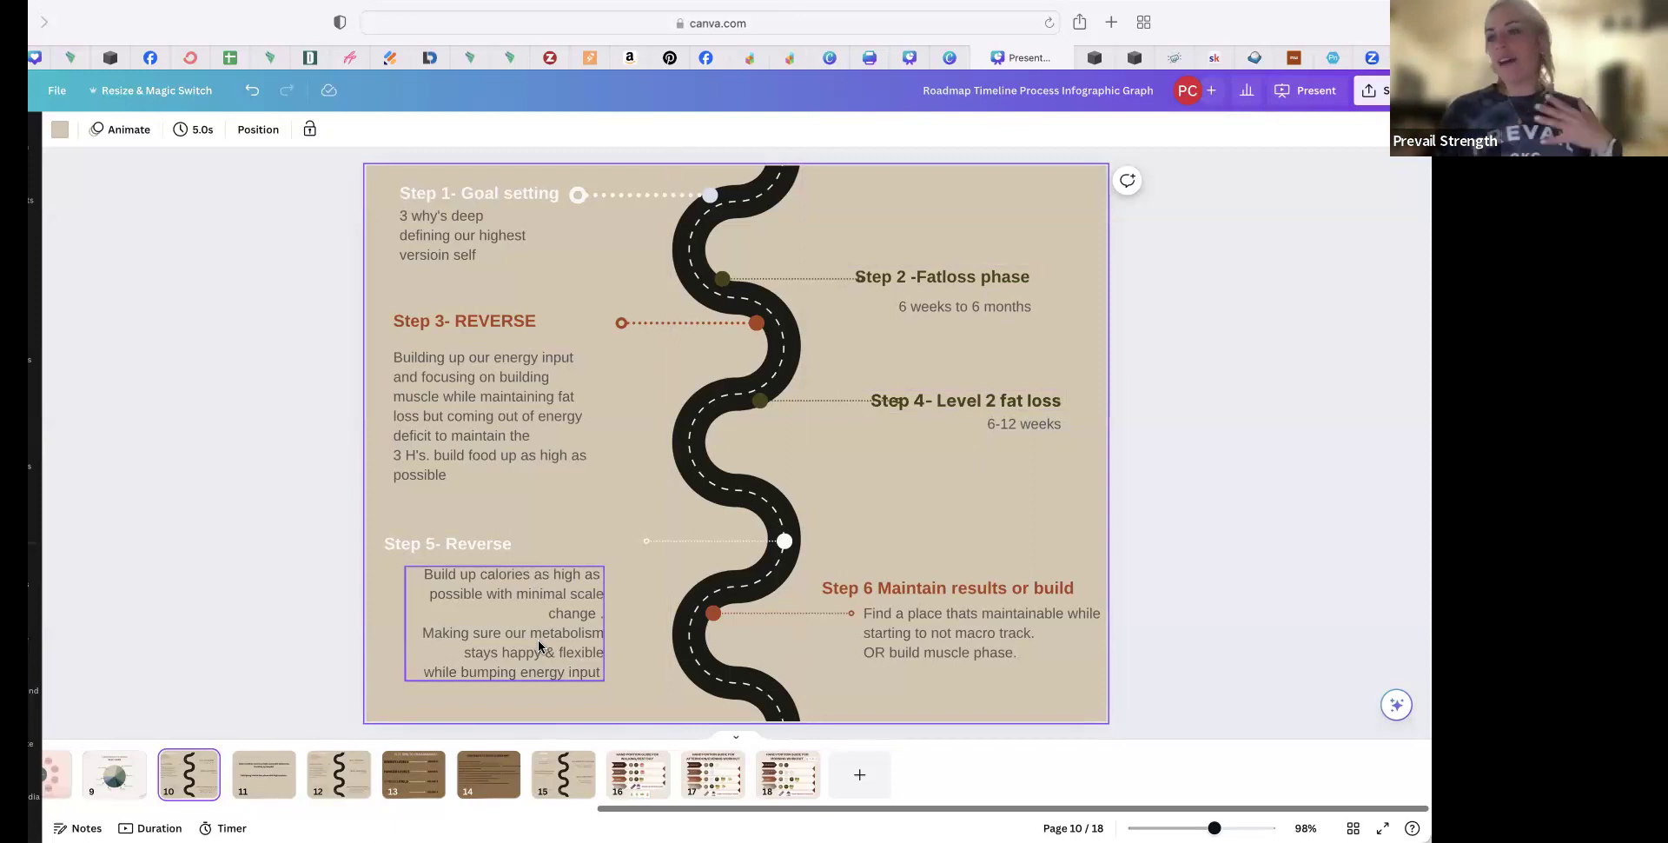
pyautogui.moveTo(424, 611)
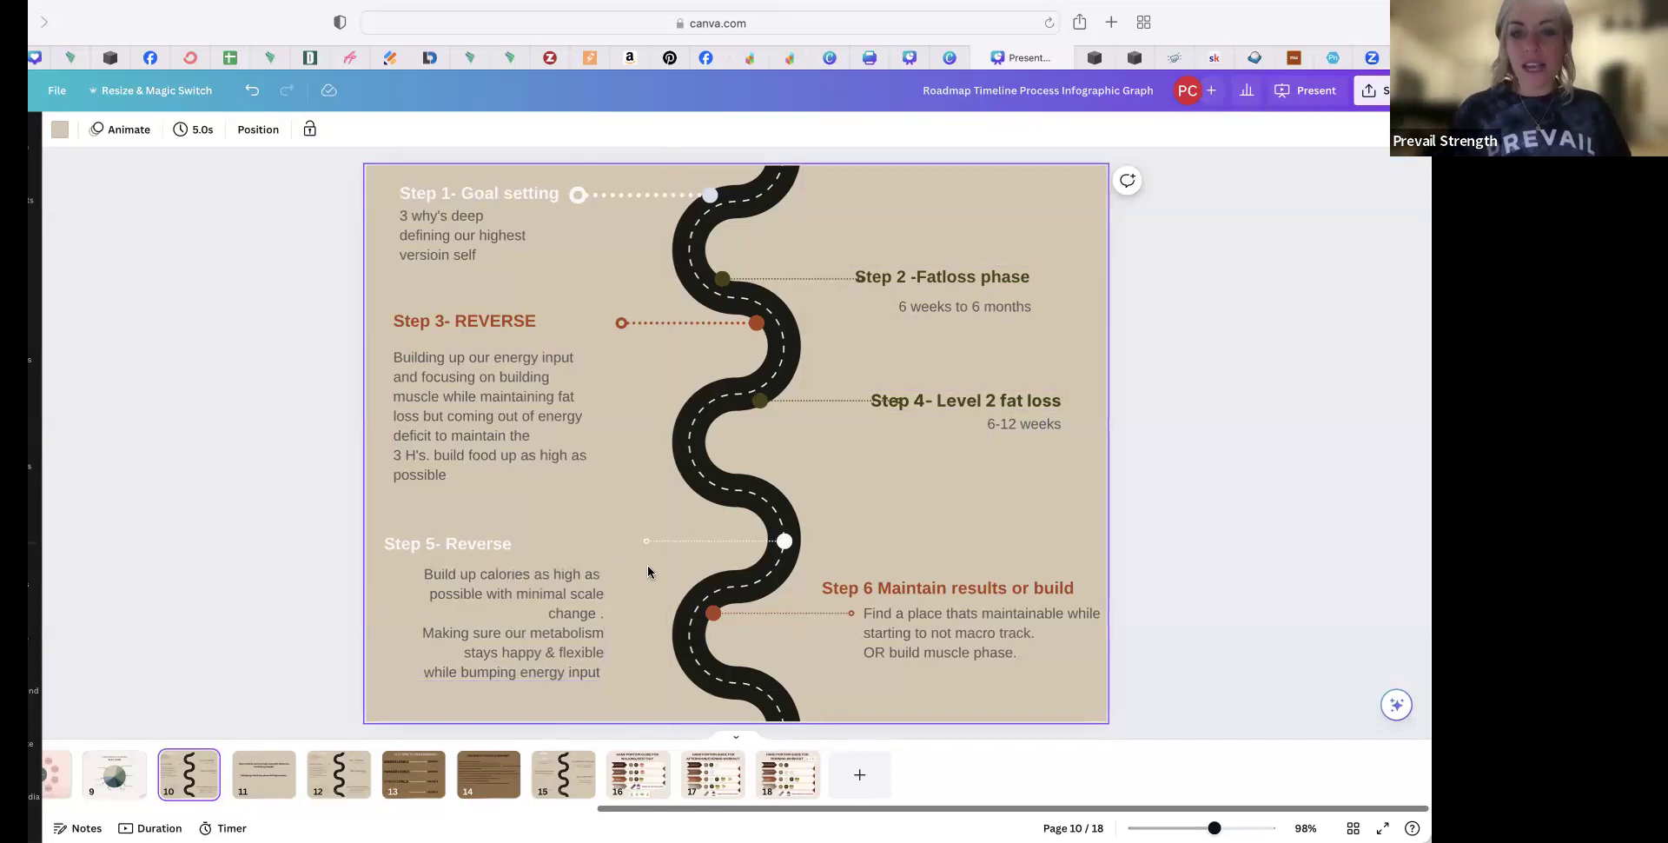
pyautogui.click(947, 588)
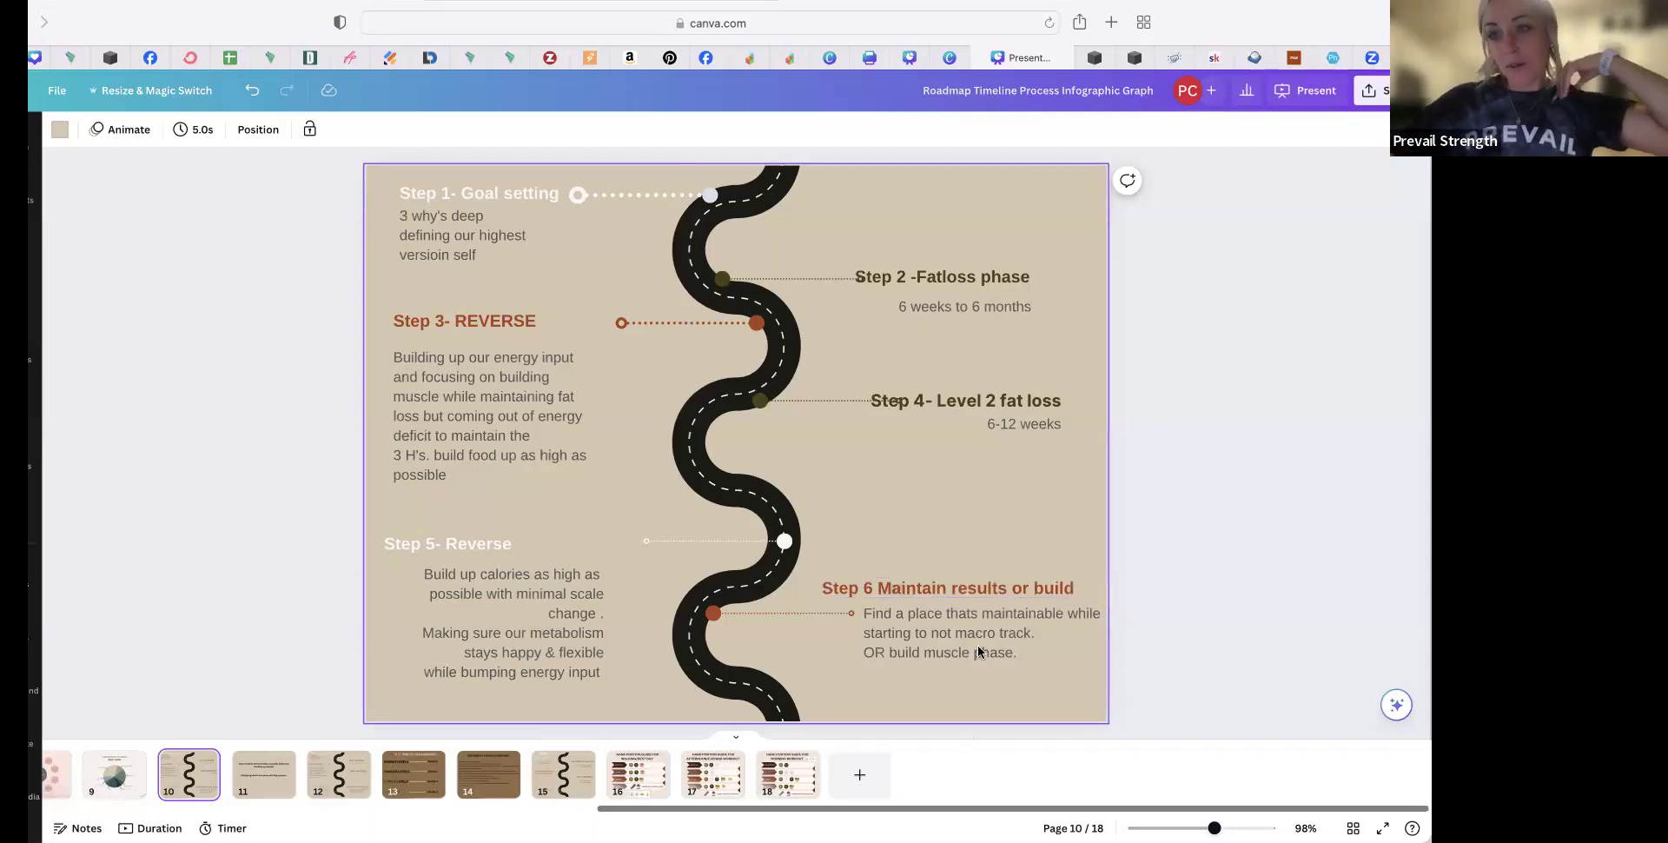
pyautogui.click(947, 587)
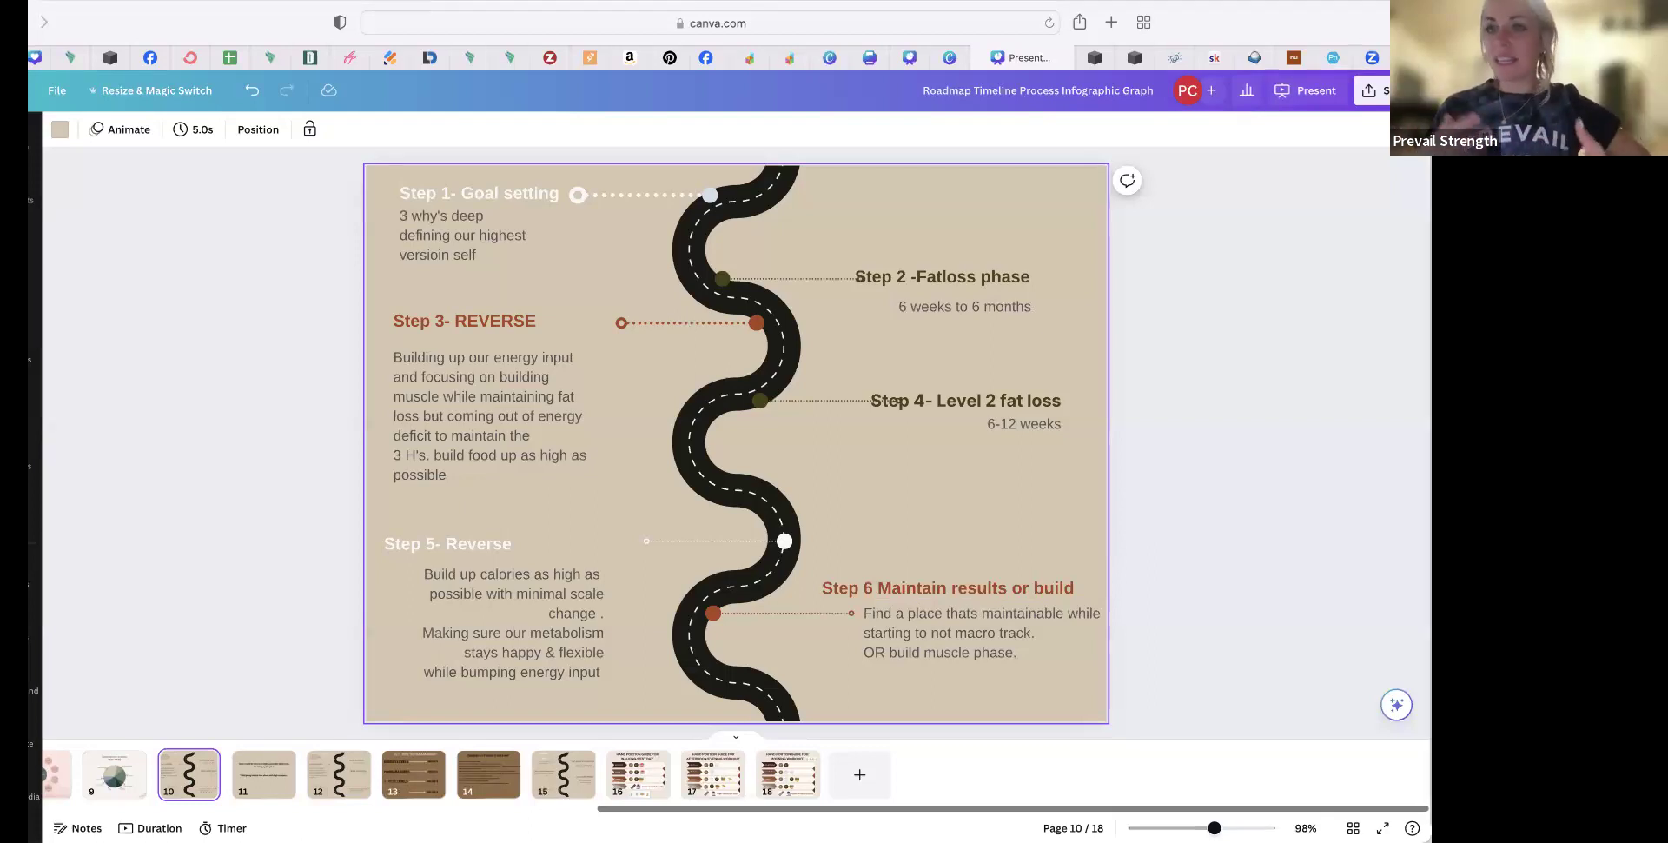
pyautogui.moveTo(253, 785)
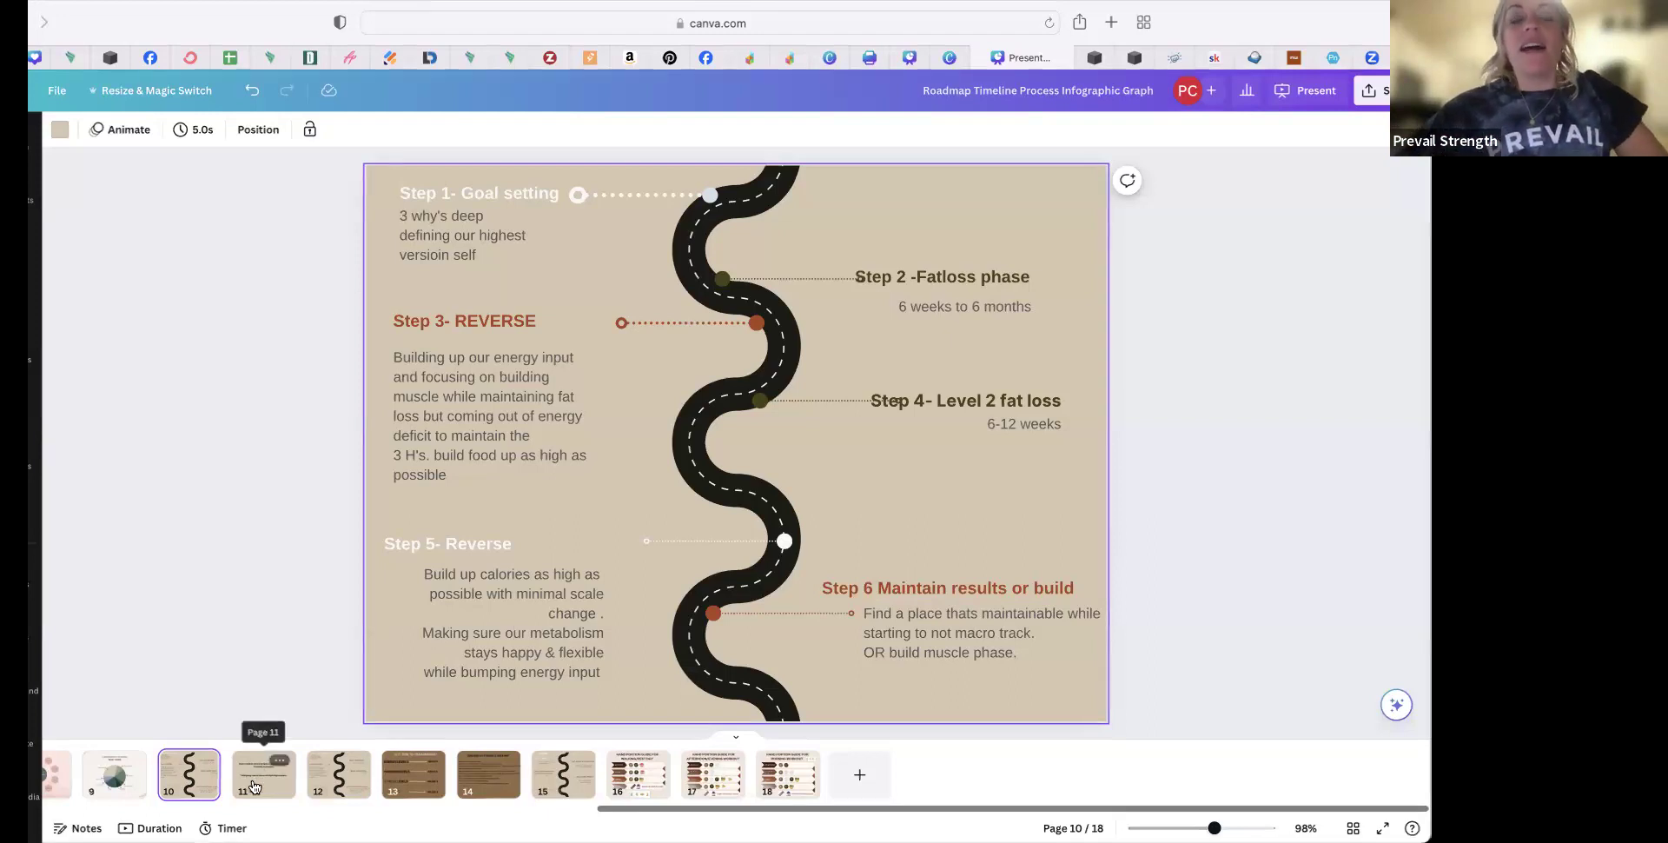
# Switch to the page 11 note slide proposing Step 1 as a reverse before the fat-loss phase
pyautogui.click(262, 773)
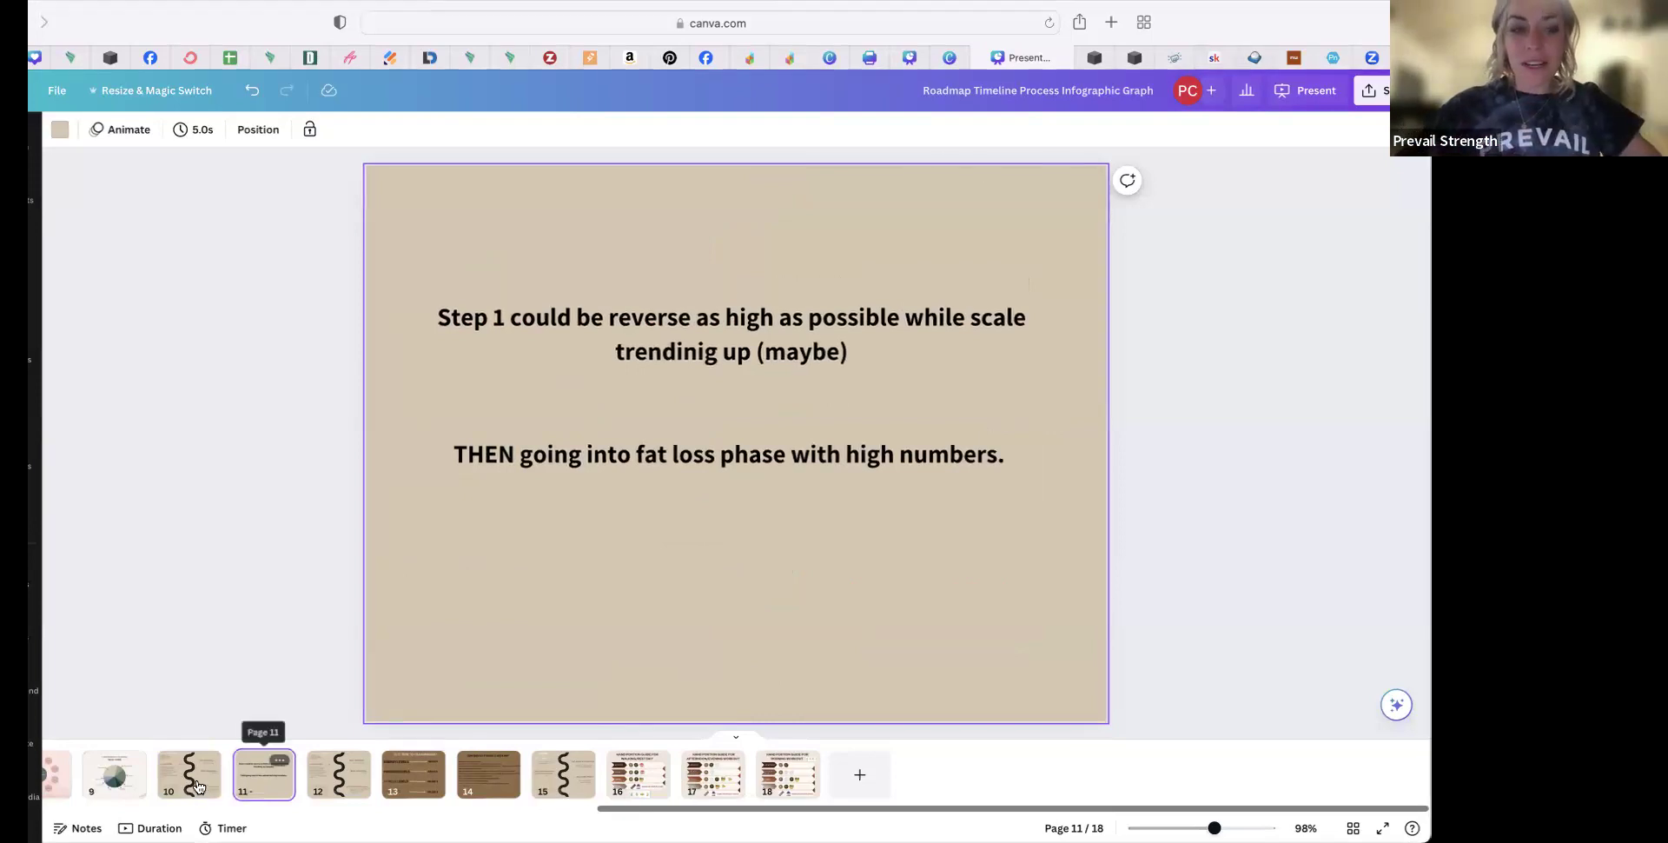
pyautogui.click(187, 773)
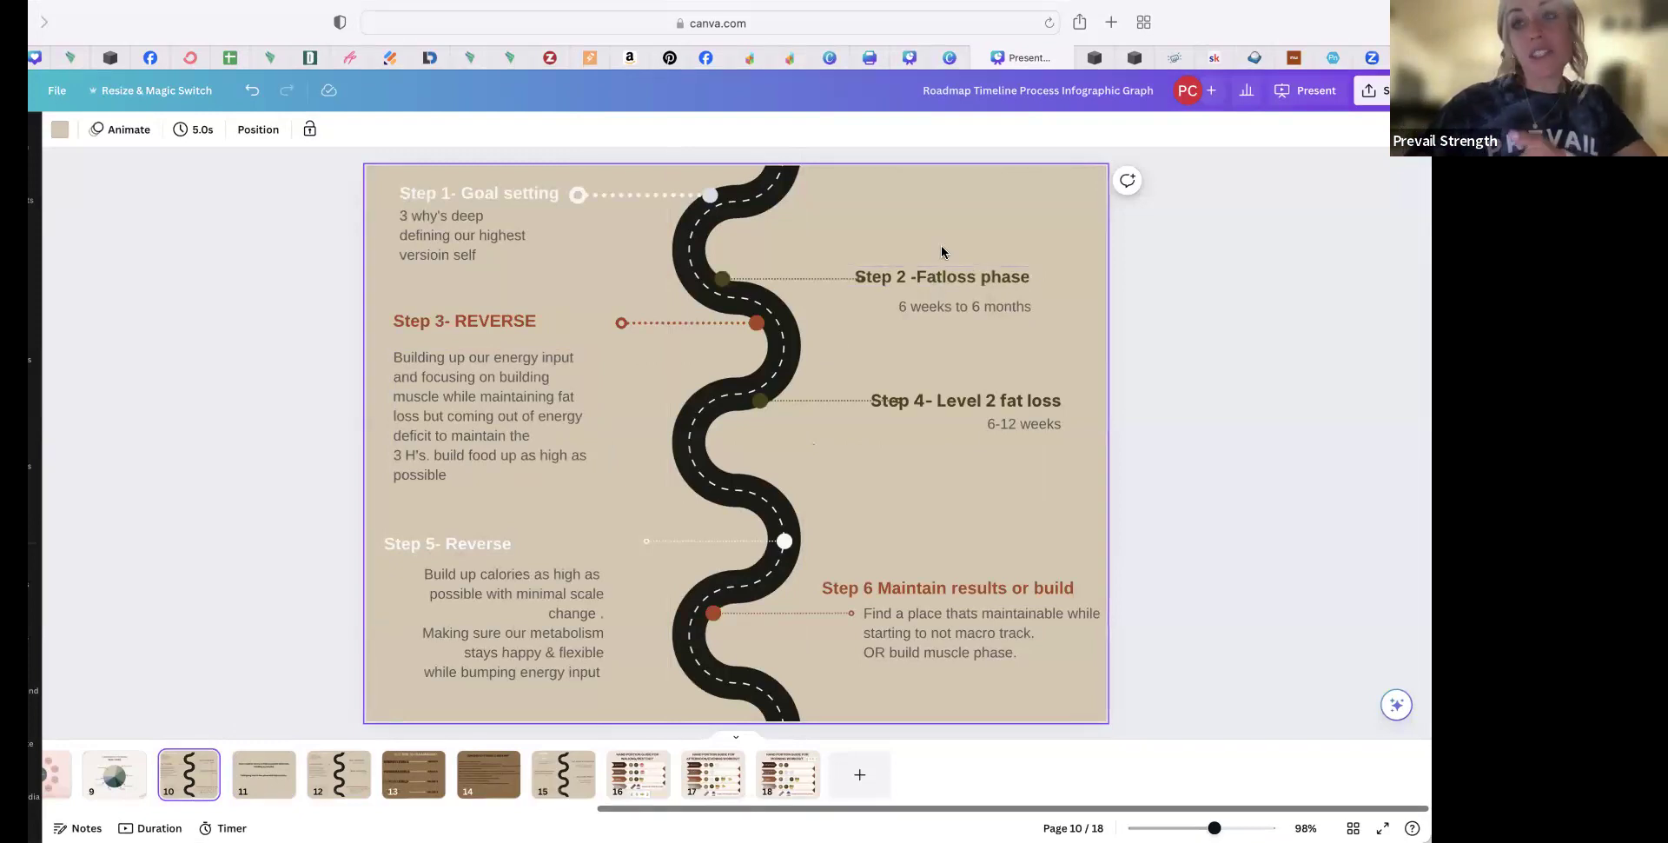
pyautogui.moveTo(263, 773)
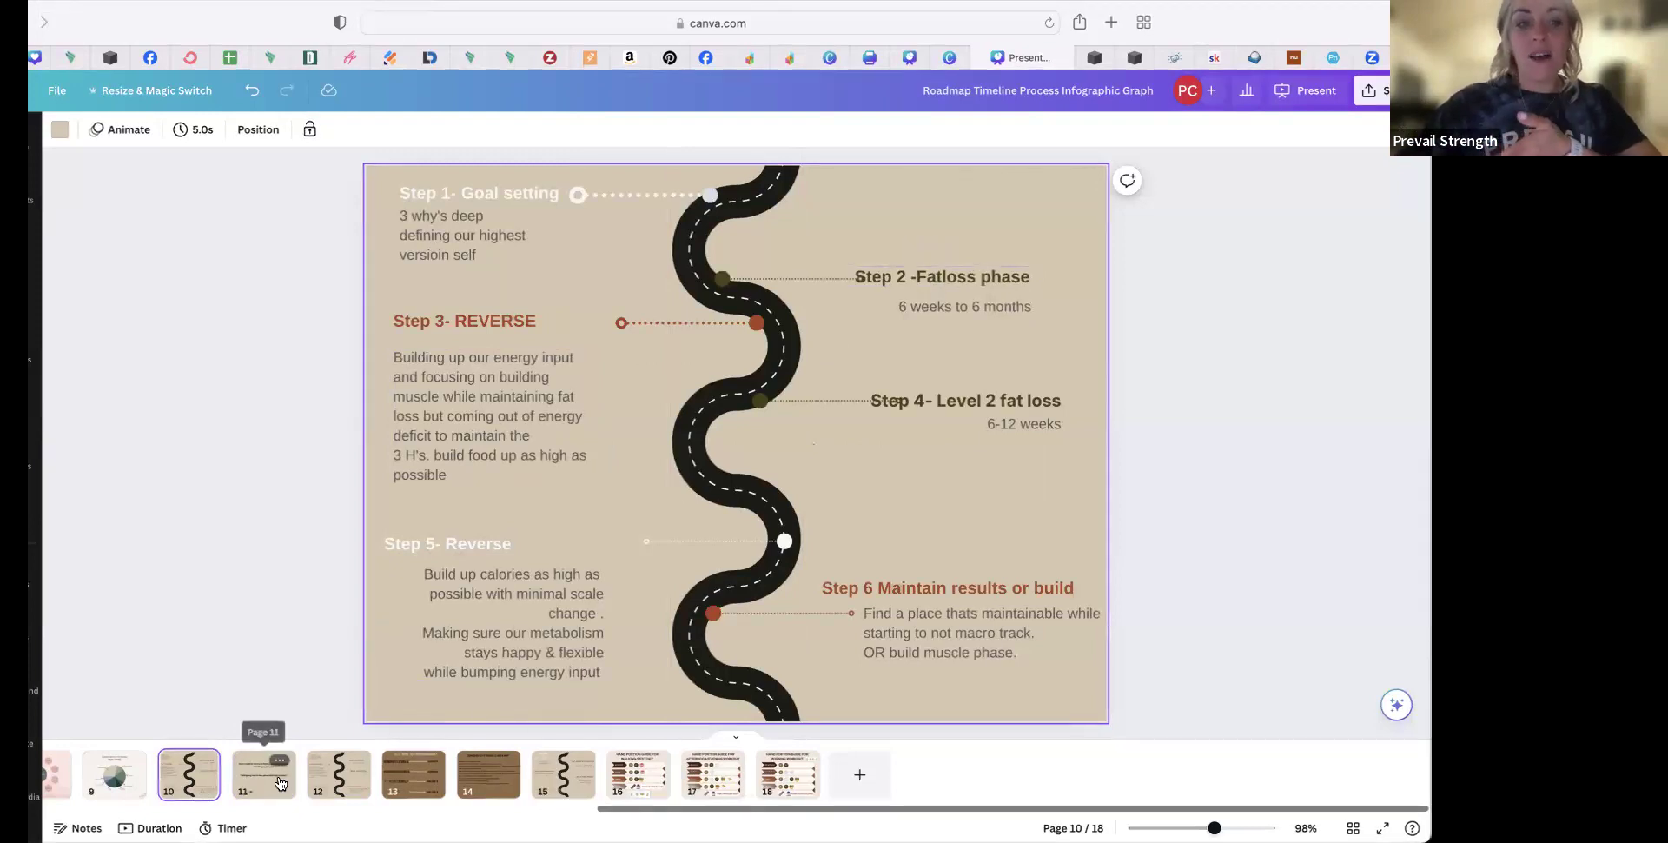
pyautogui.click(263, 773)
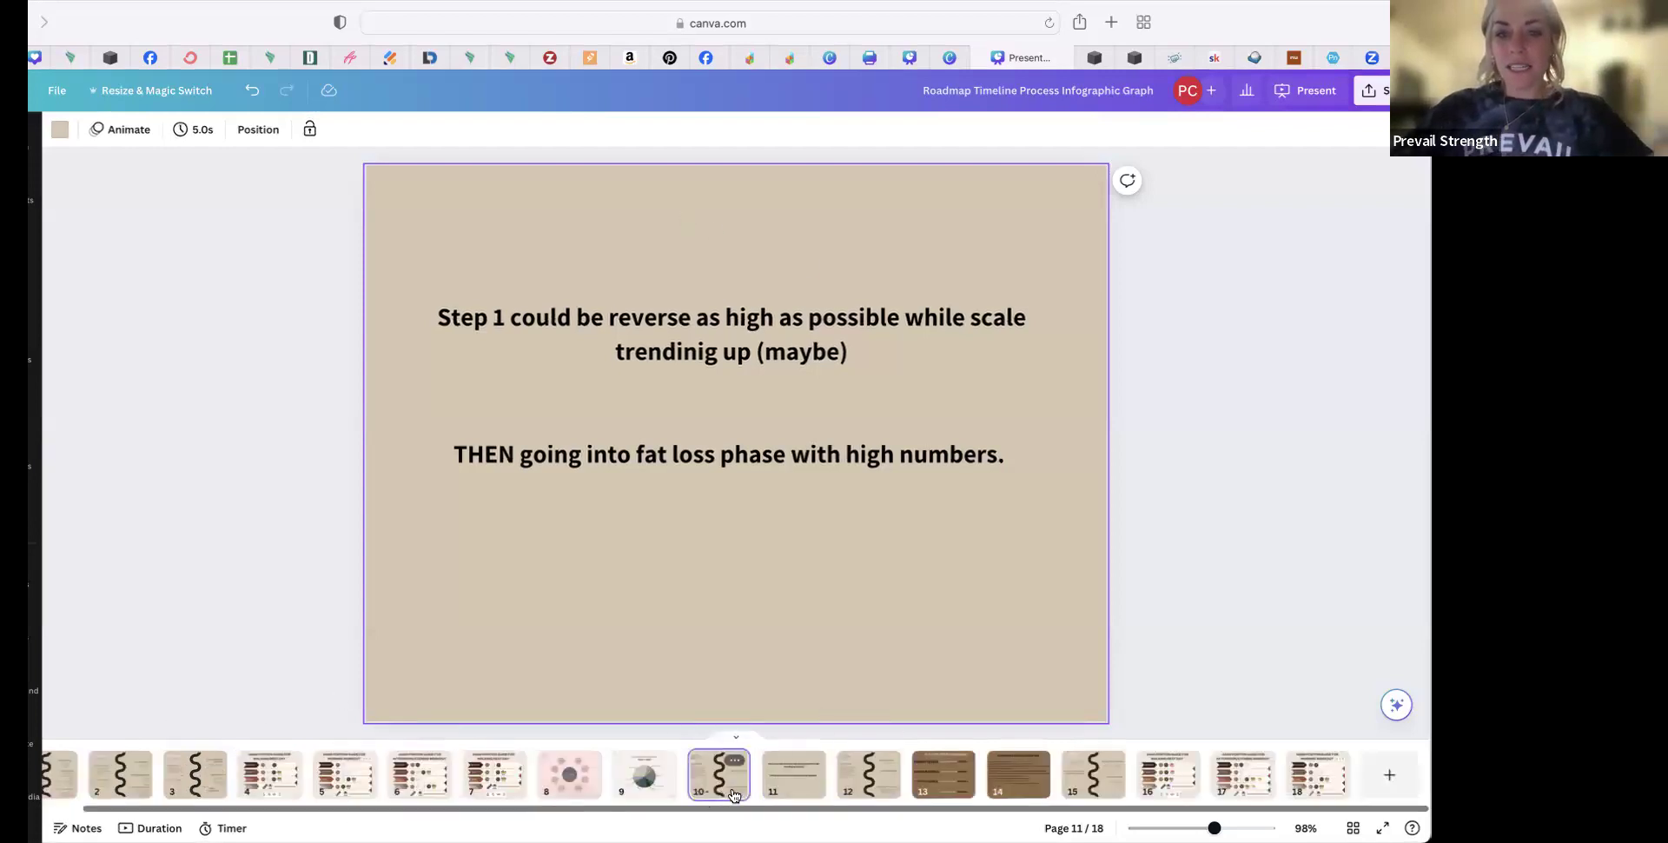
# Return to the page 10 roadmap slide and select the Step 1 goal-setting description box
pyautogui.click(718, 773)
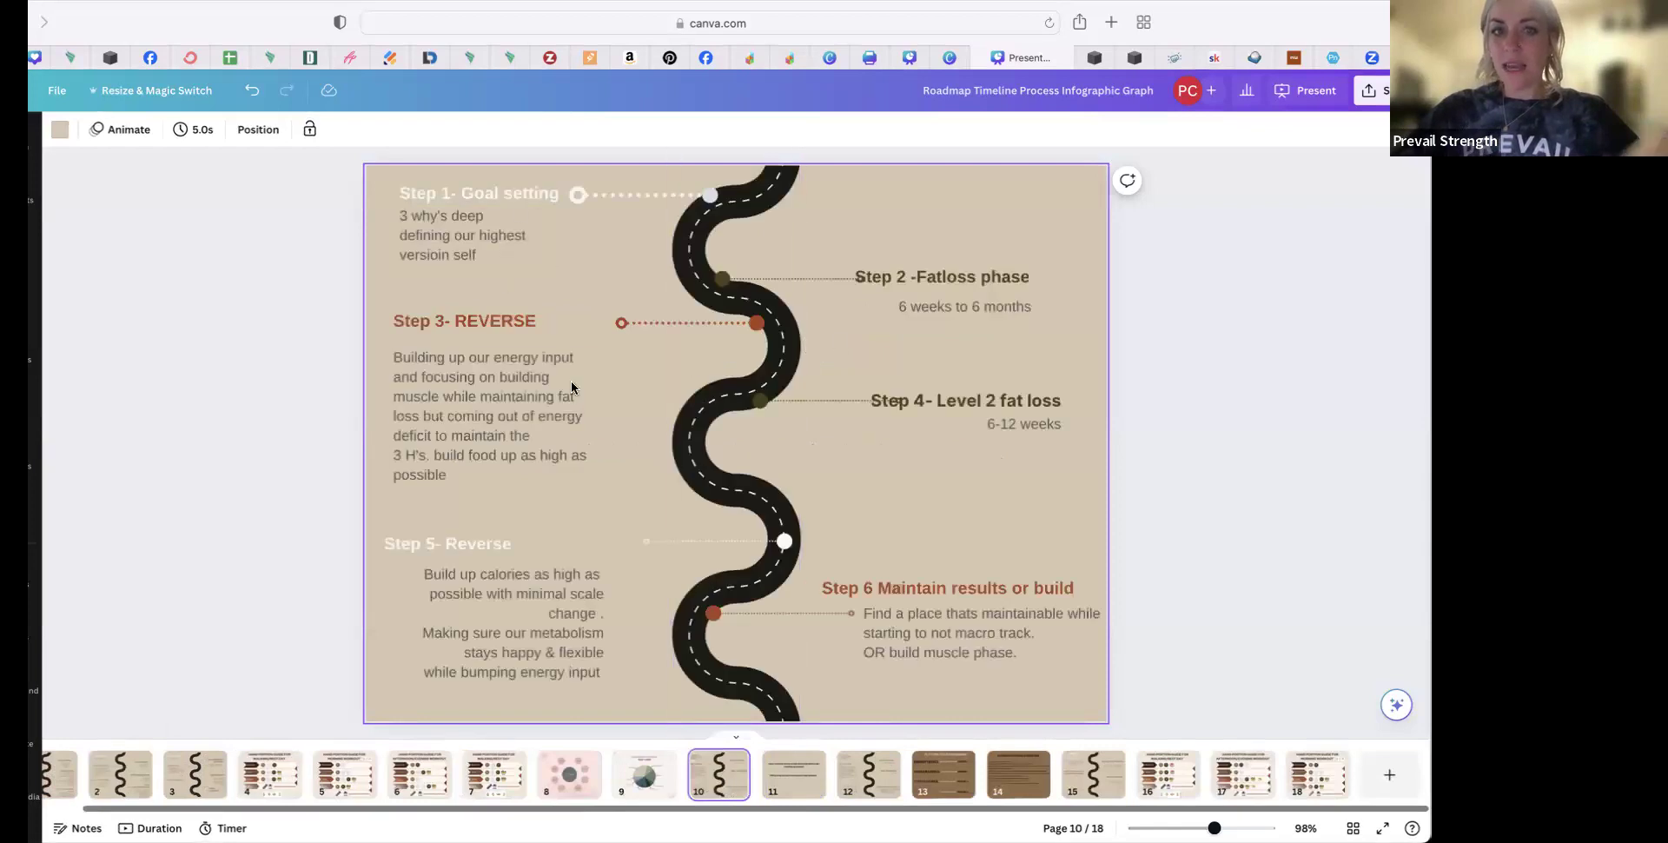
pyautogui.click(462, 234)
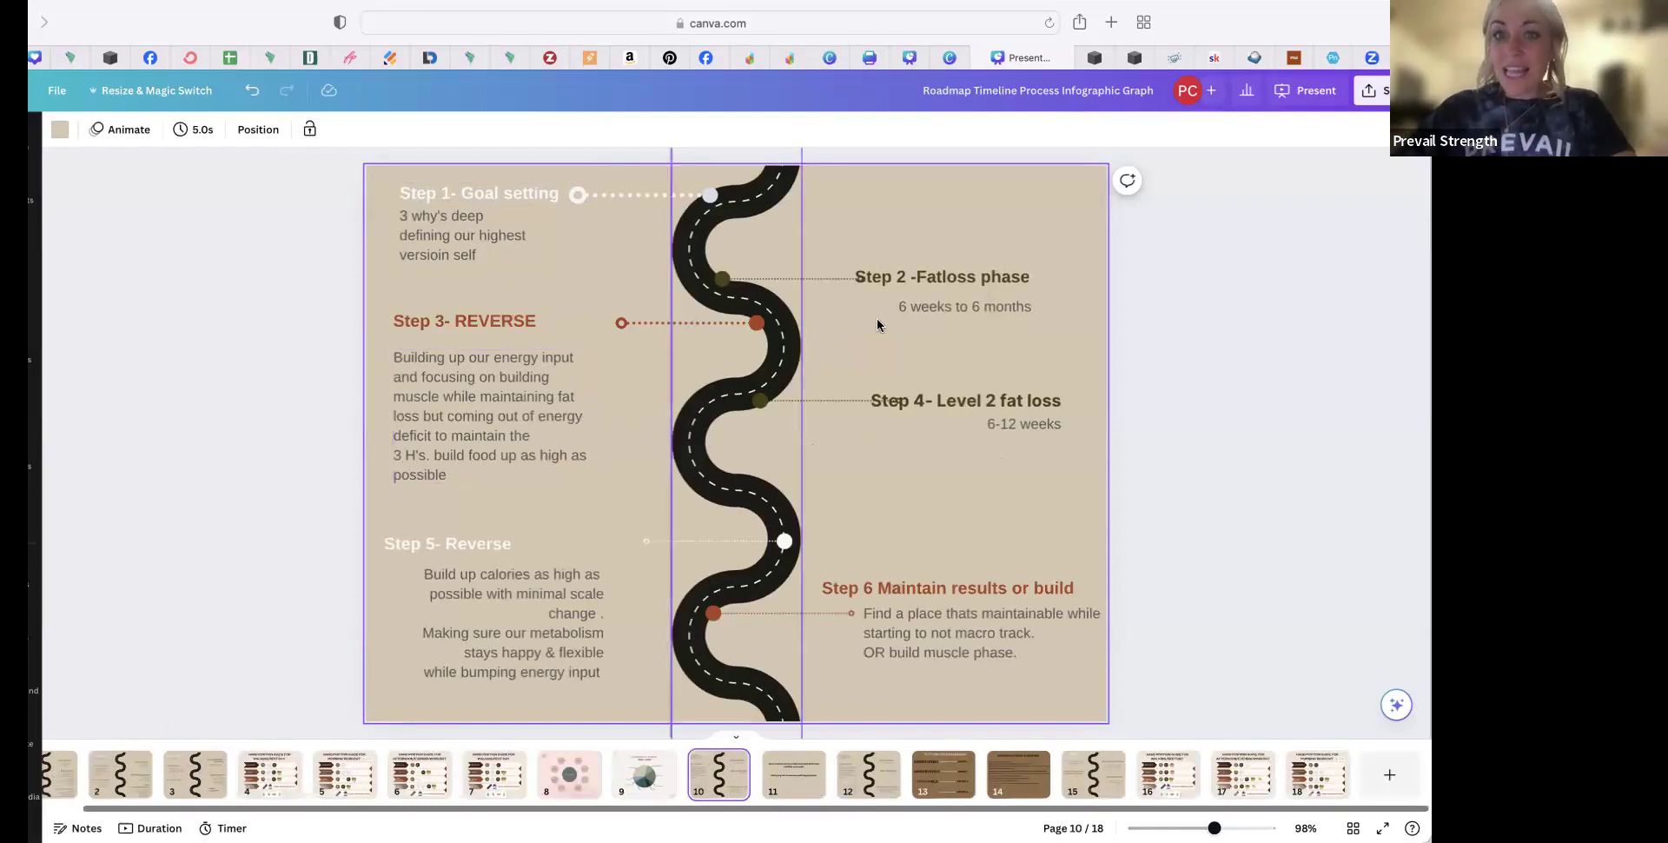
pyautogui.click(510, 621)
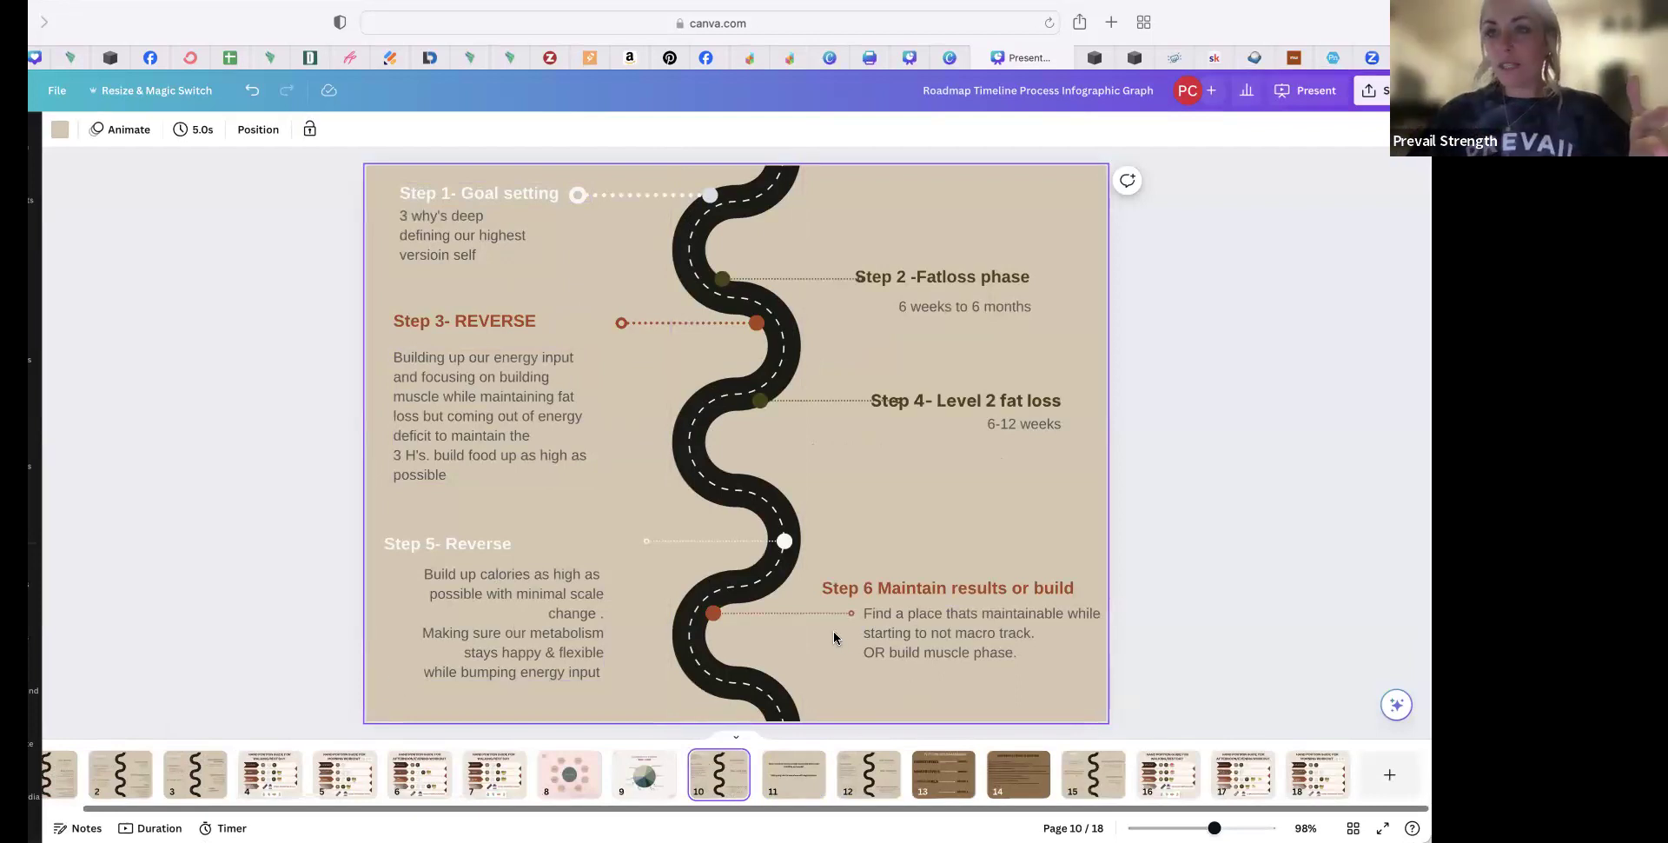
pyautogui.click(462, 235)
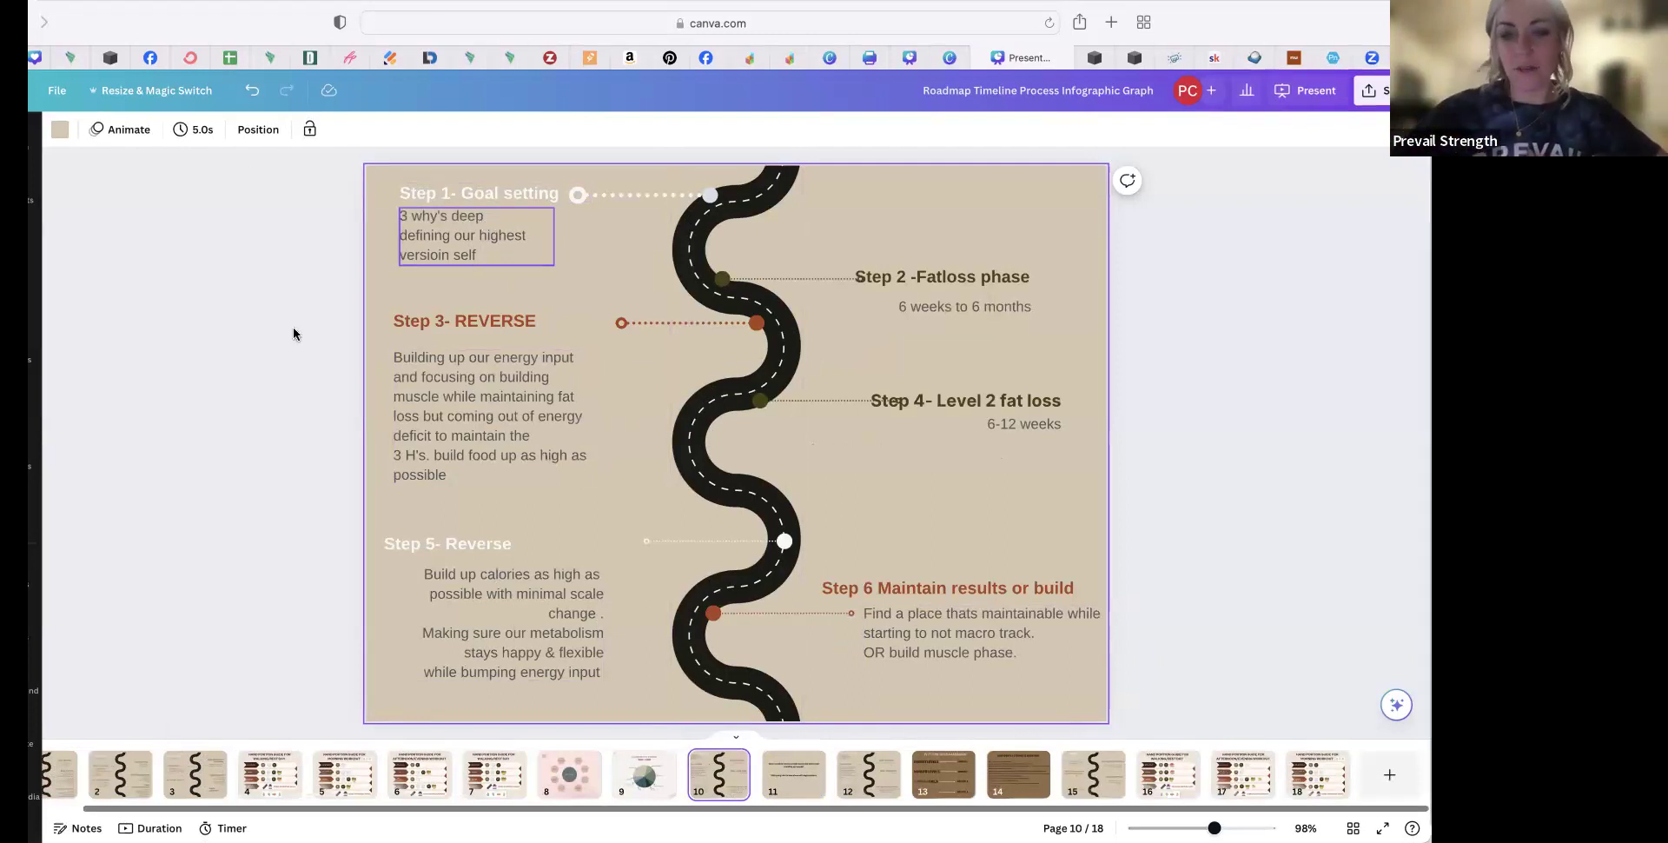
pyautogui.click(792, 773)
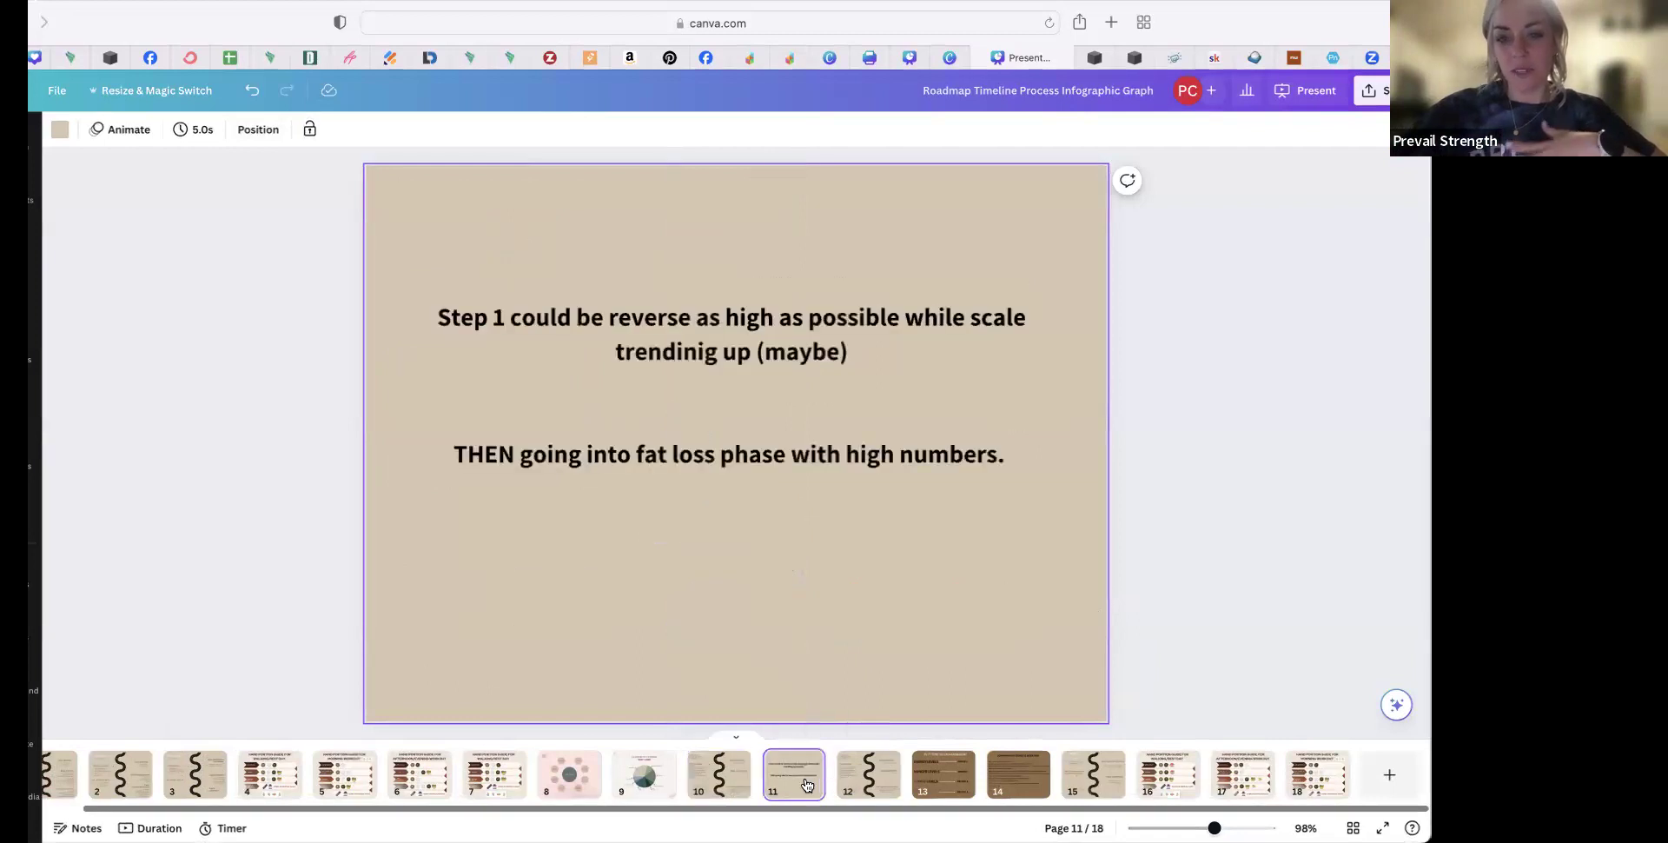
pyautogui.moveTo(794, 738)
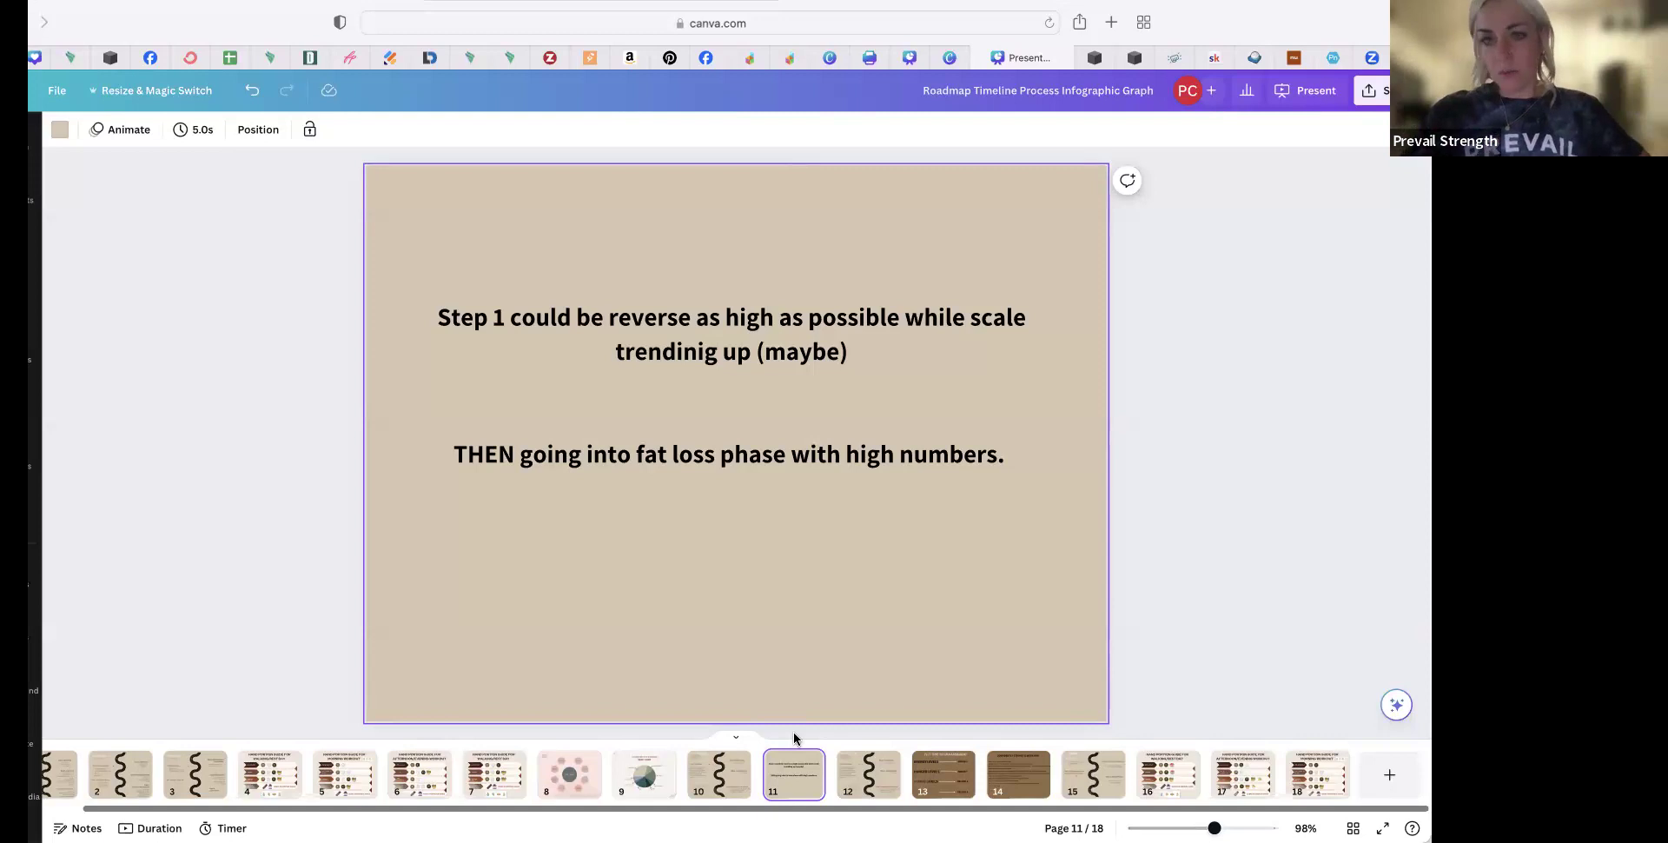
pyautogui.moveTo(679, 806)
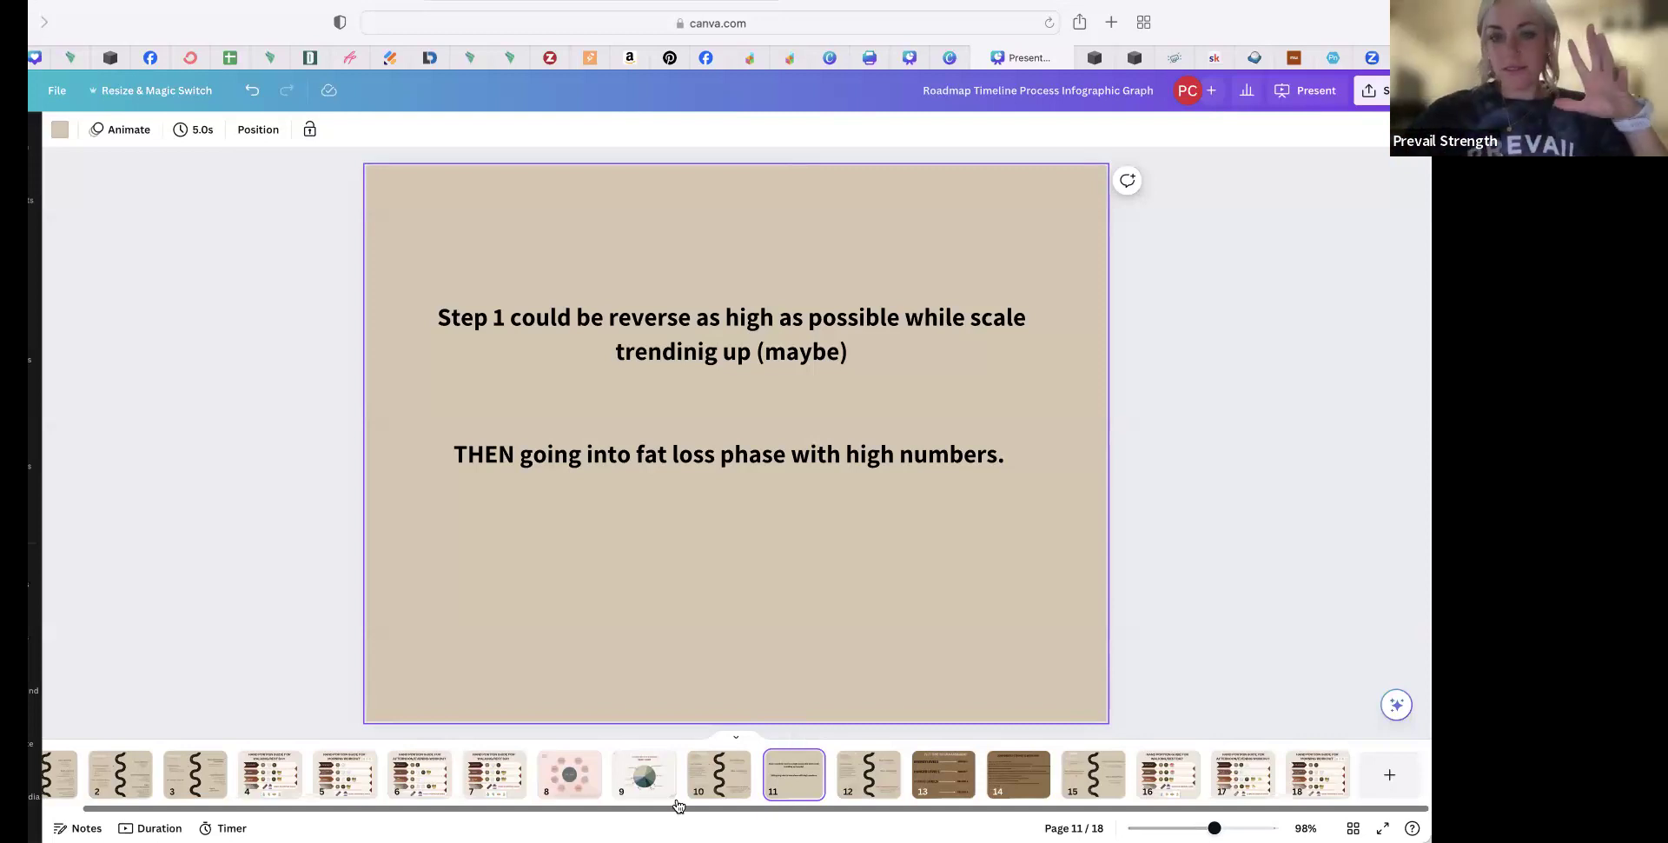
pyautogui.click(717, 773)
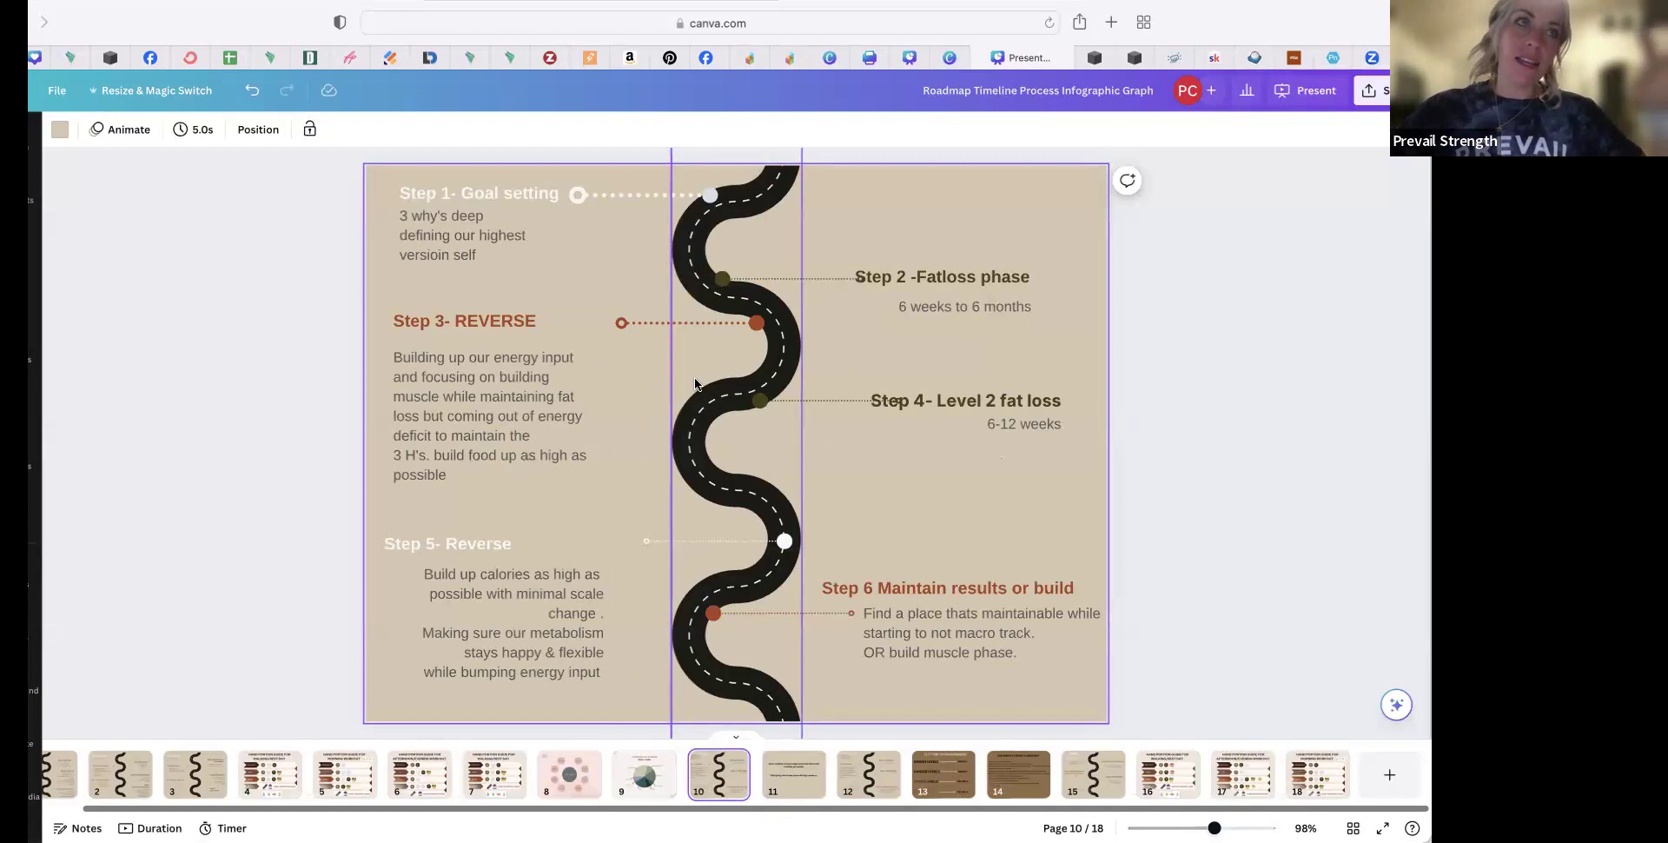
# Select two roadmap step boxes, leaving them unchanged, and switch to the page 11 reverse-first note slide
pyautogui.click(964, 400)
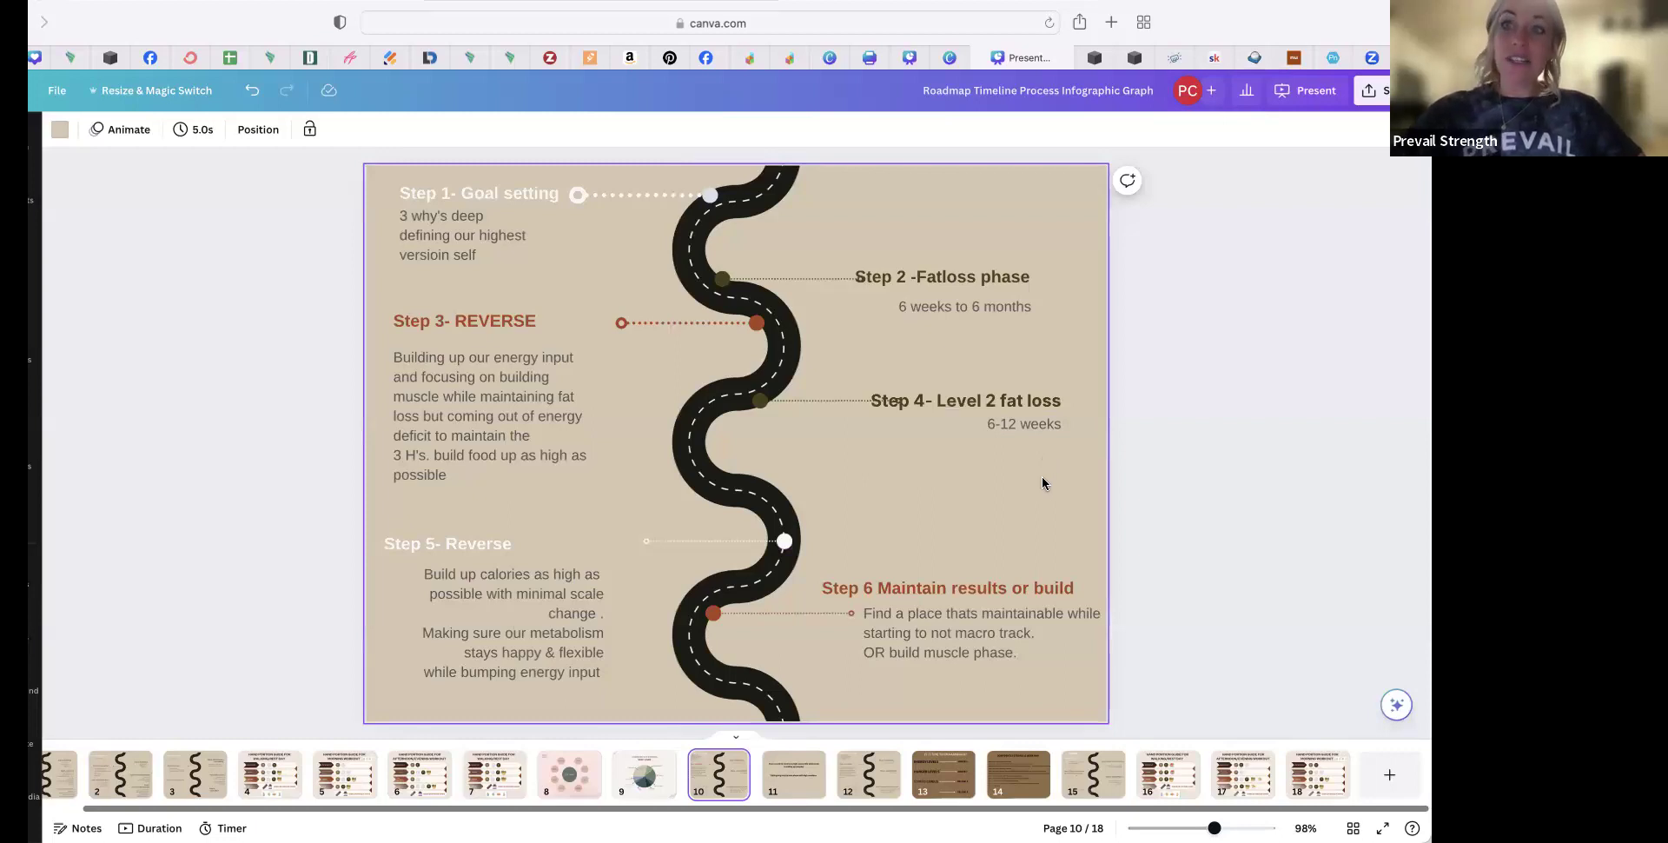
pyautogui.click(941, 276)
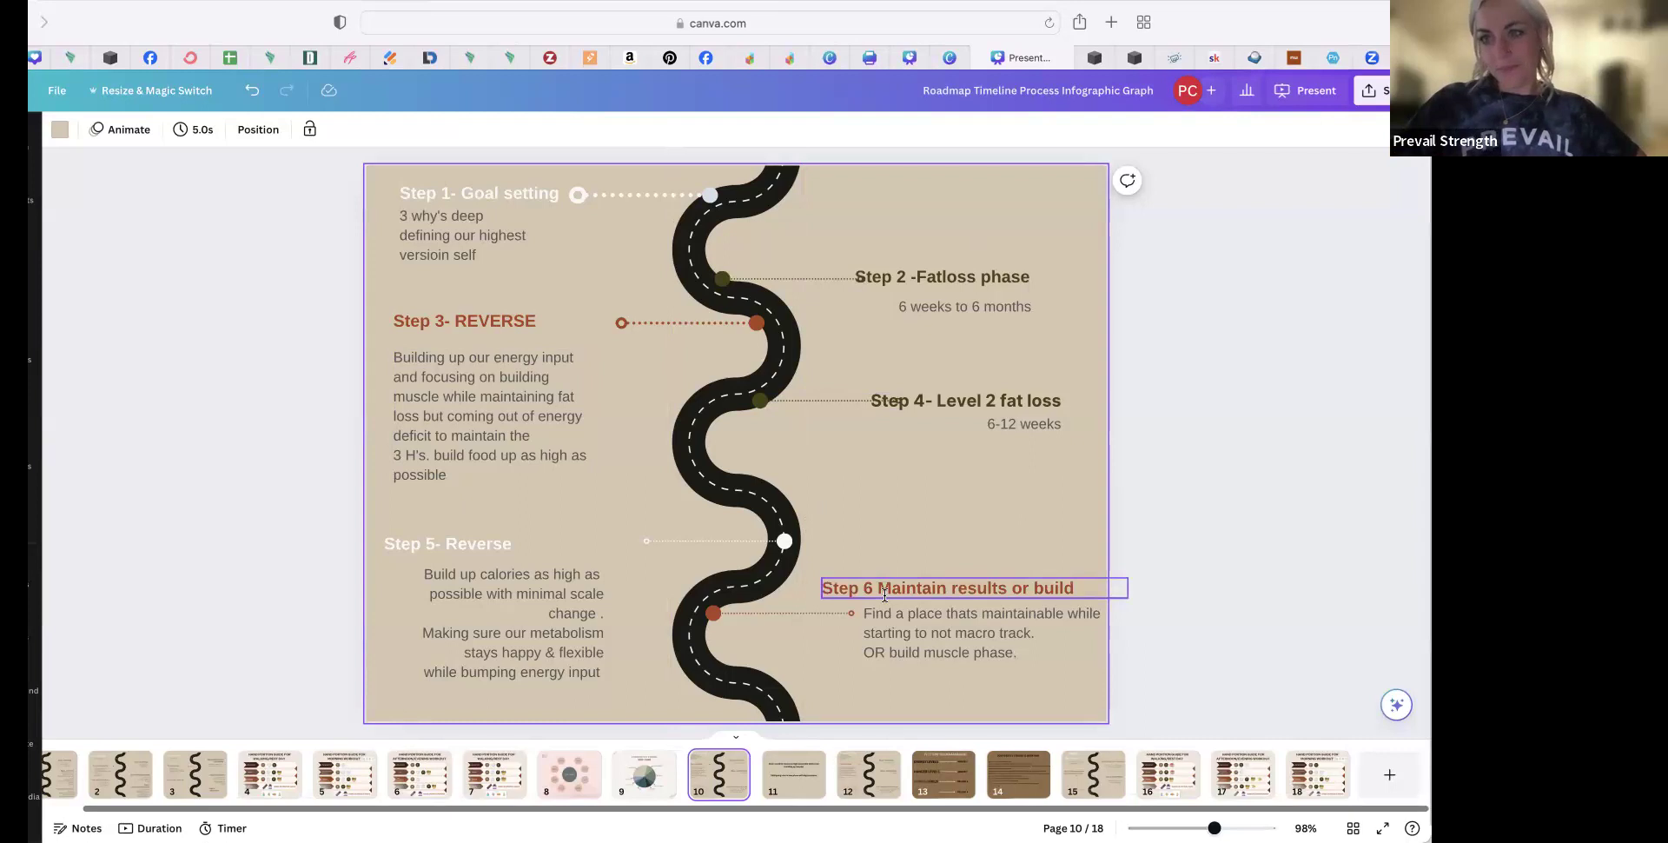
pyautogui.click(793, 773)
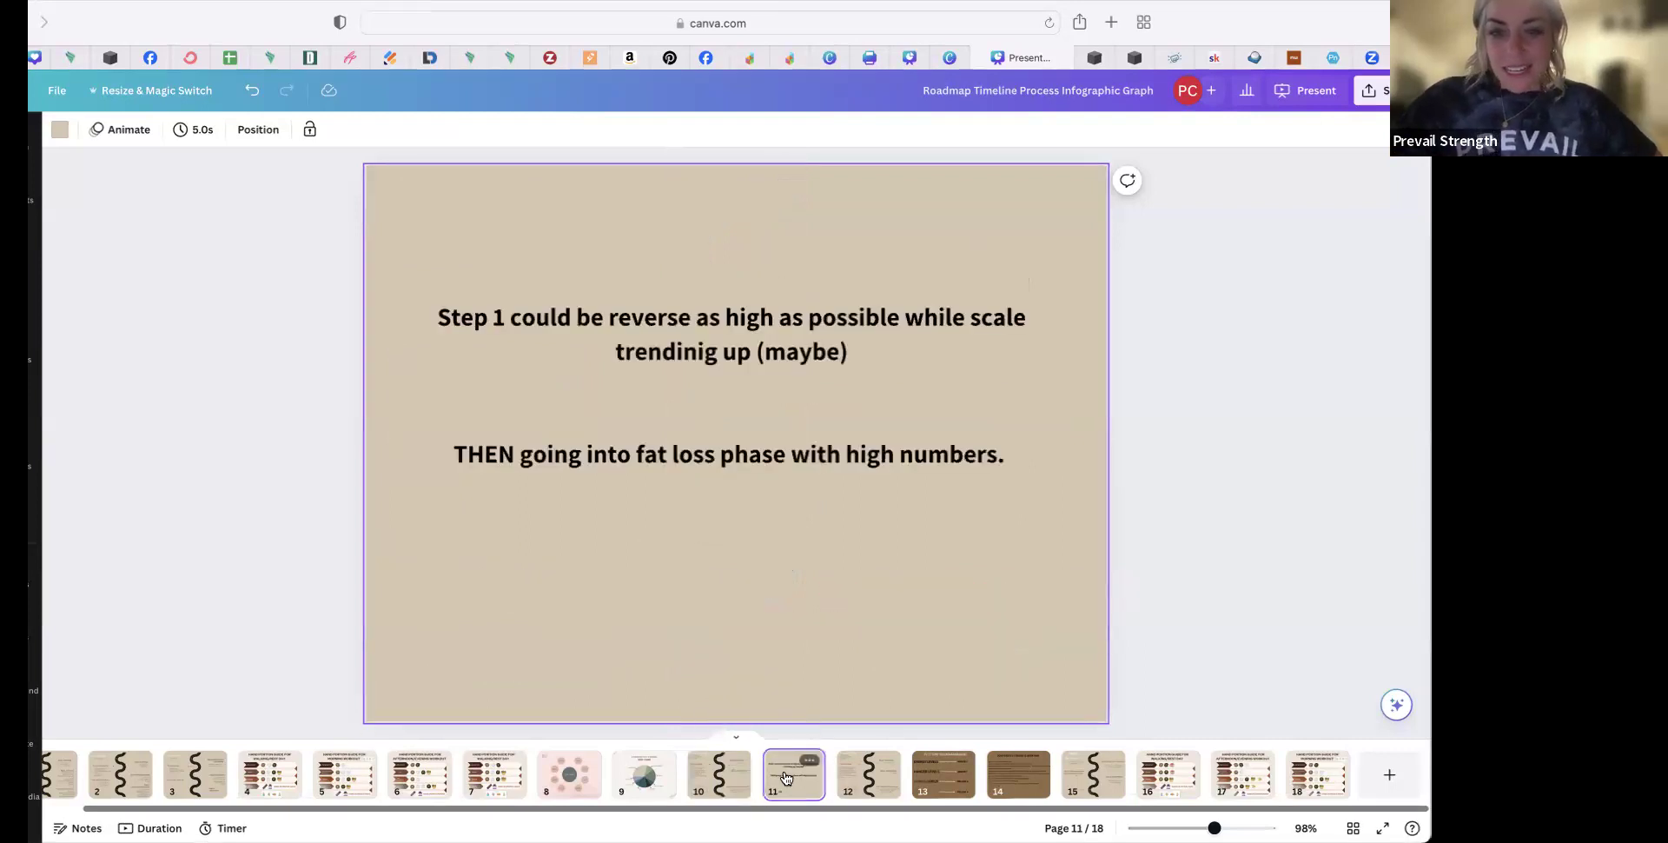